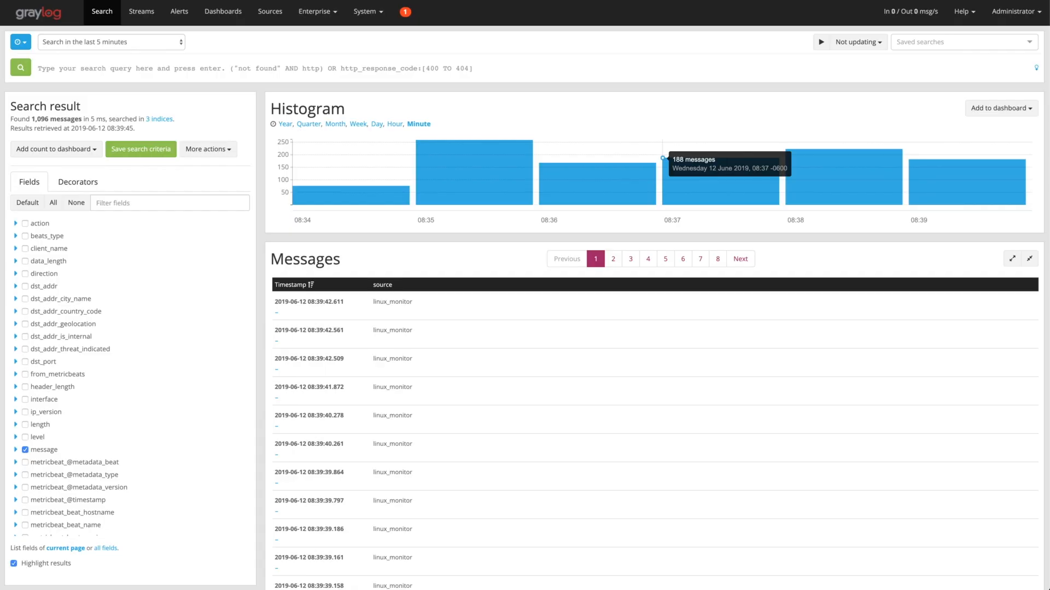
mouse_move(597, 523)
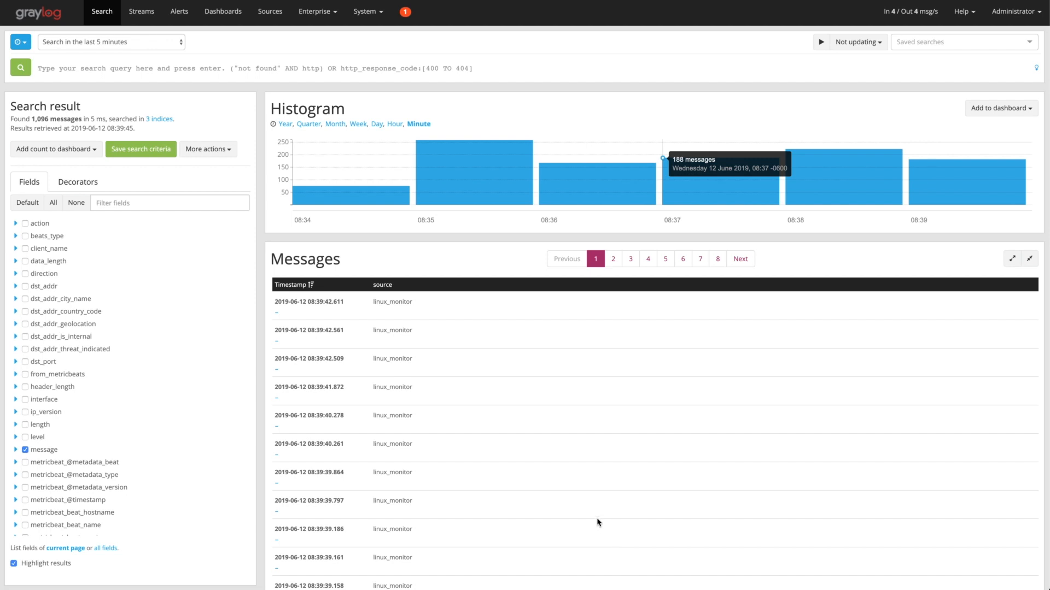
mouse_move(508, 412)
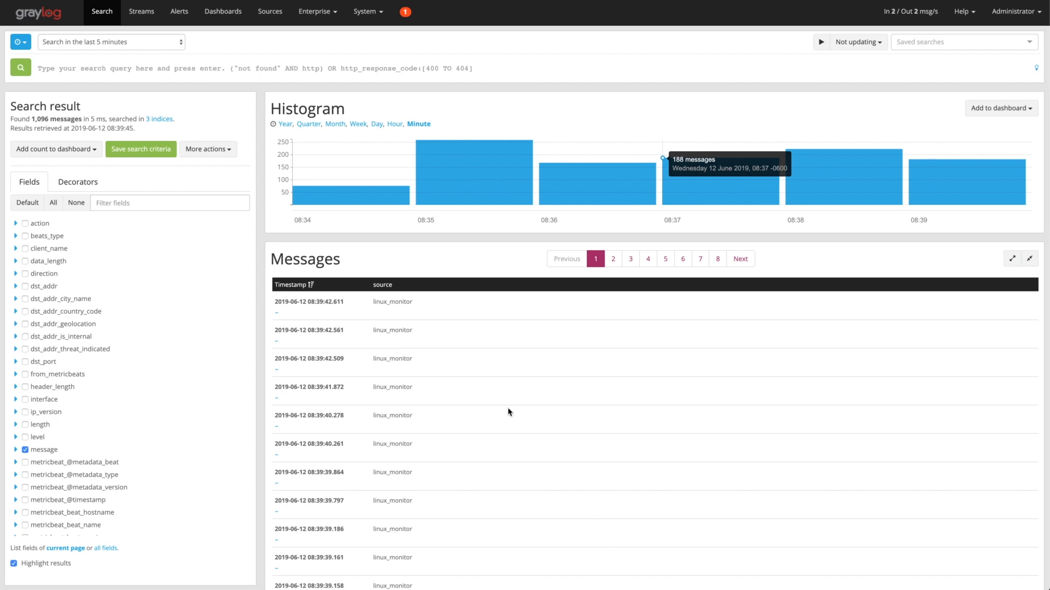
- Scroll through the expanded pfsense-filterlog message down to its geolocation and threat_names fields
scroll(down, 3)
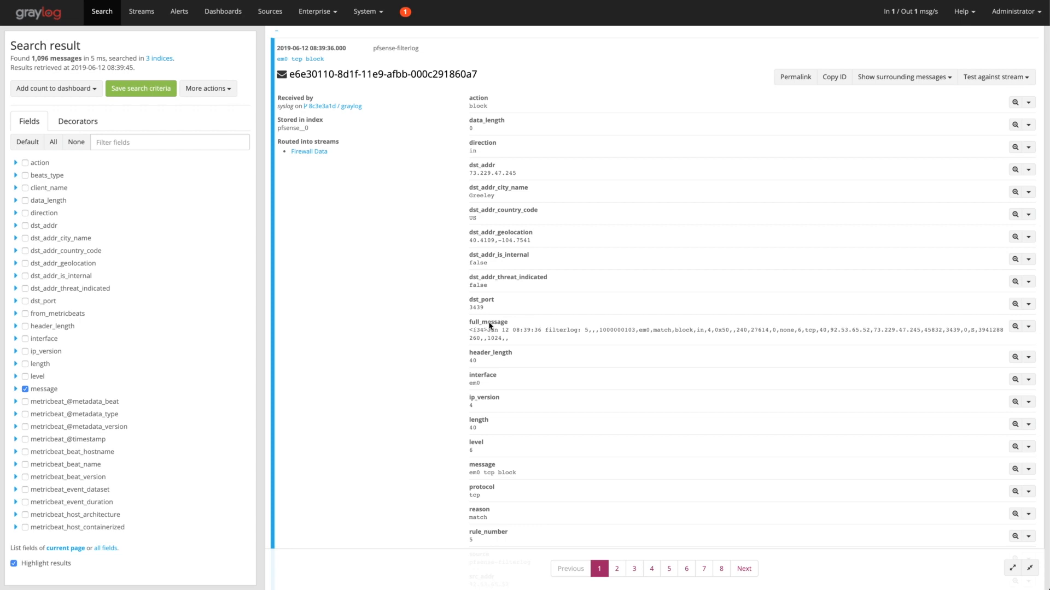
mouse_move(595, 337)
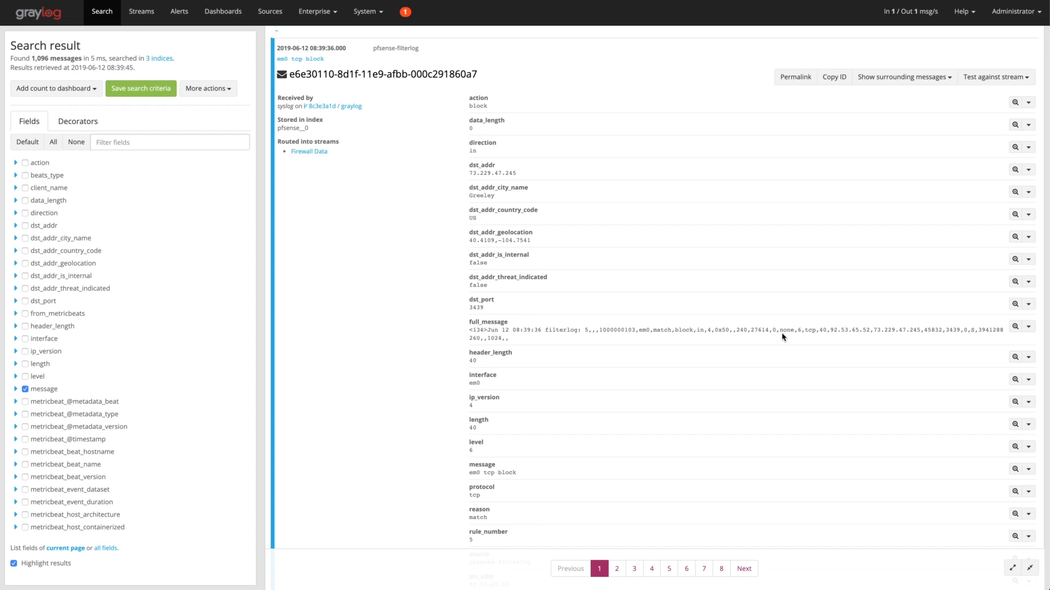
mouse_move(827, 337)
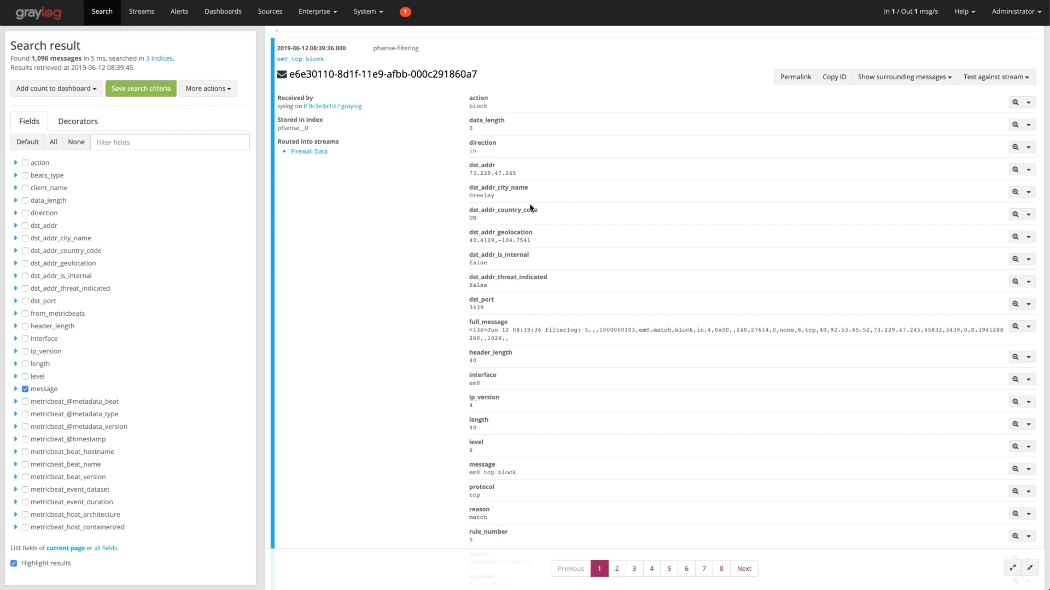
scroll(down, 3)
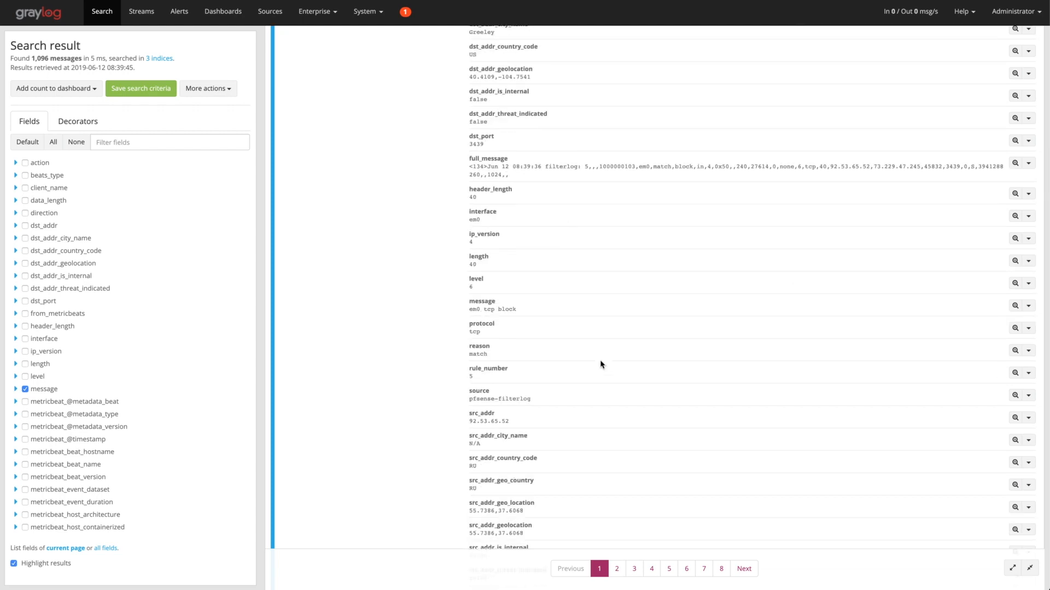
scroll(down, 3)
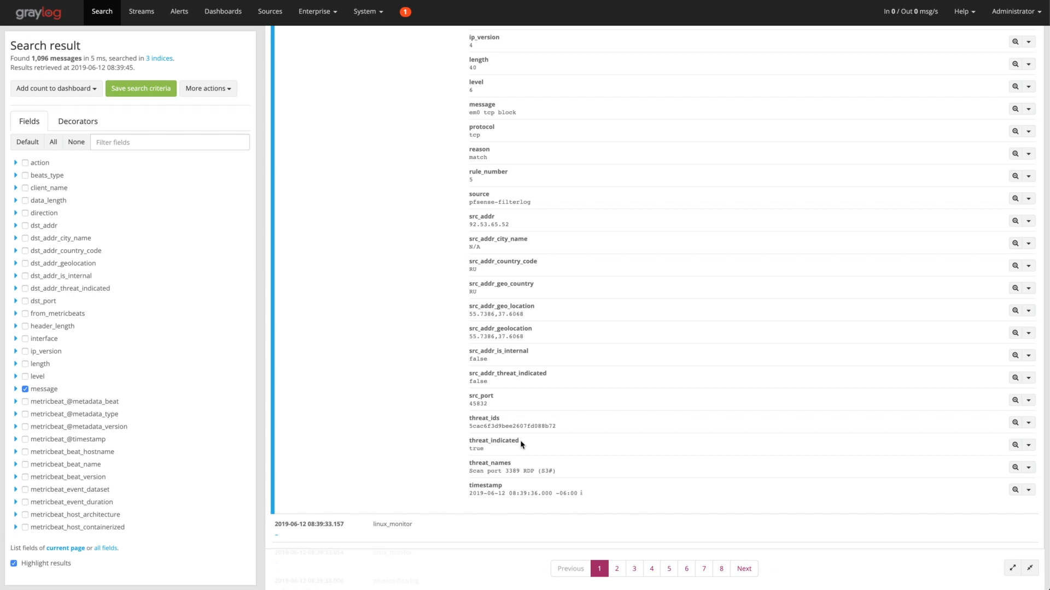
mouse_move(503, 477)
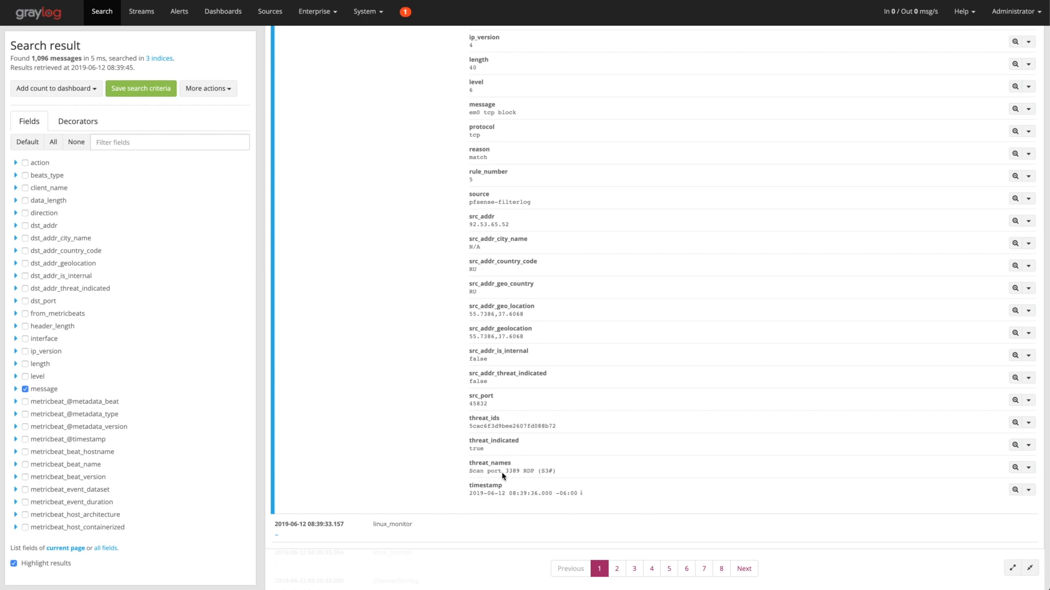
mouse_move(523, 479)
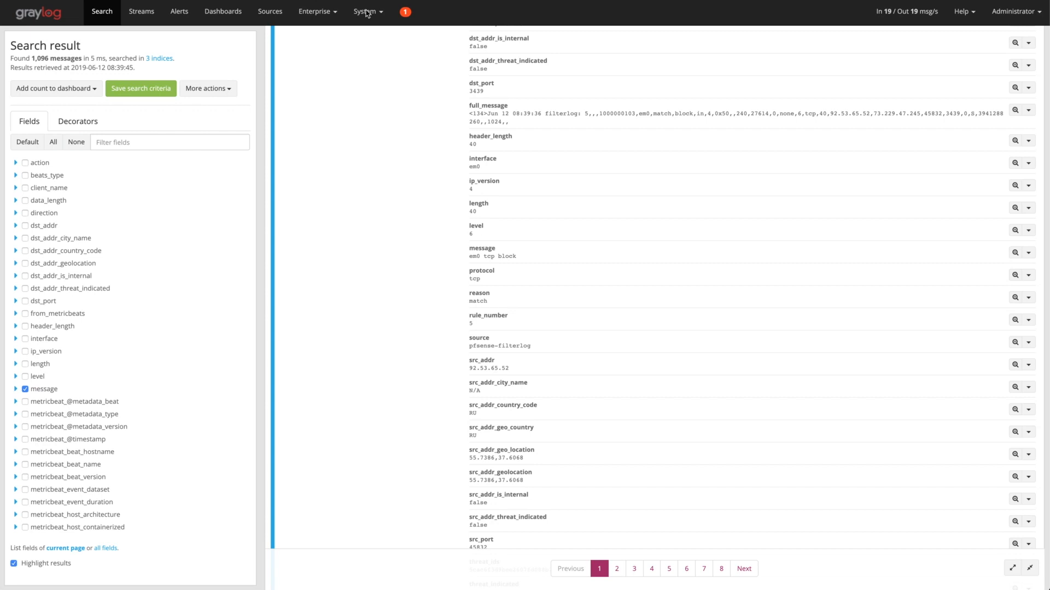
- Navigate via the System menu to Configurations and review the message processor and plugin settings
click(366, 12)
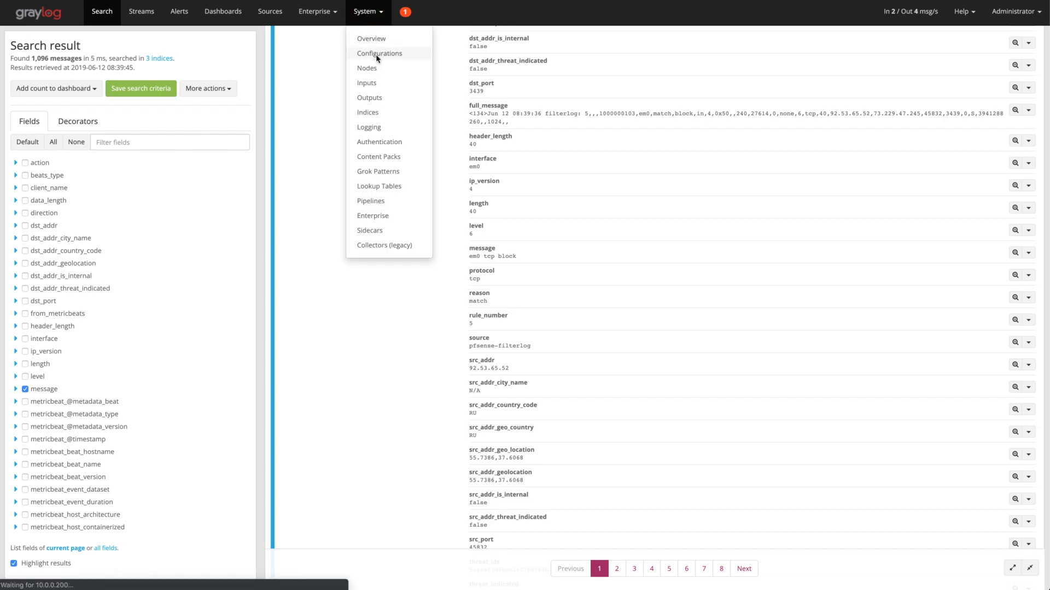
click(380, 53)
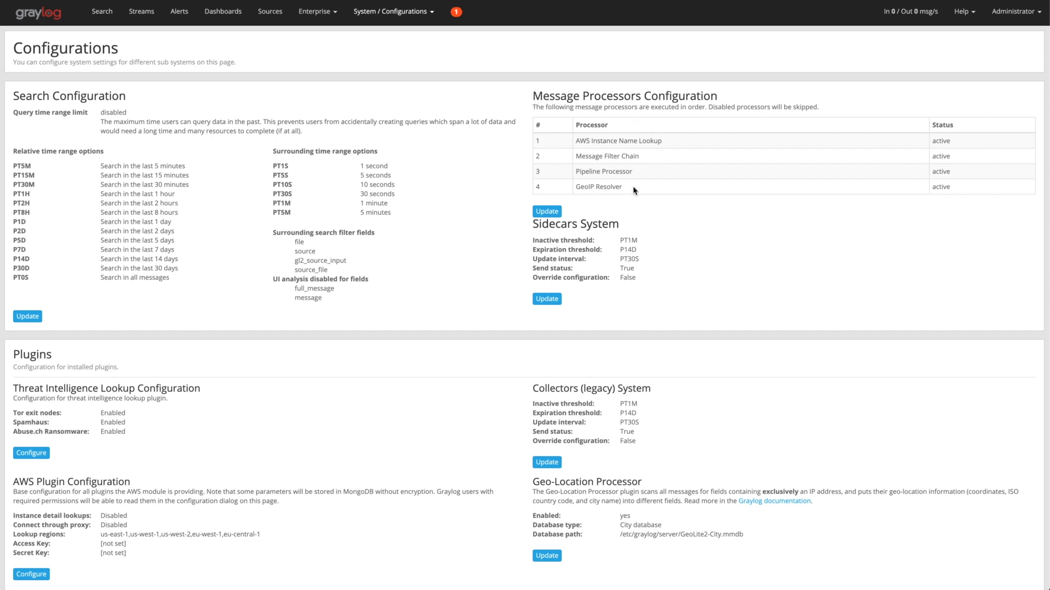
mouse_move(655, 168)
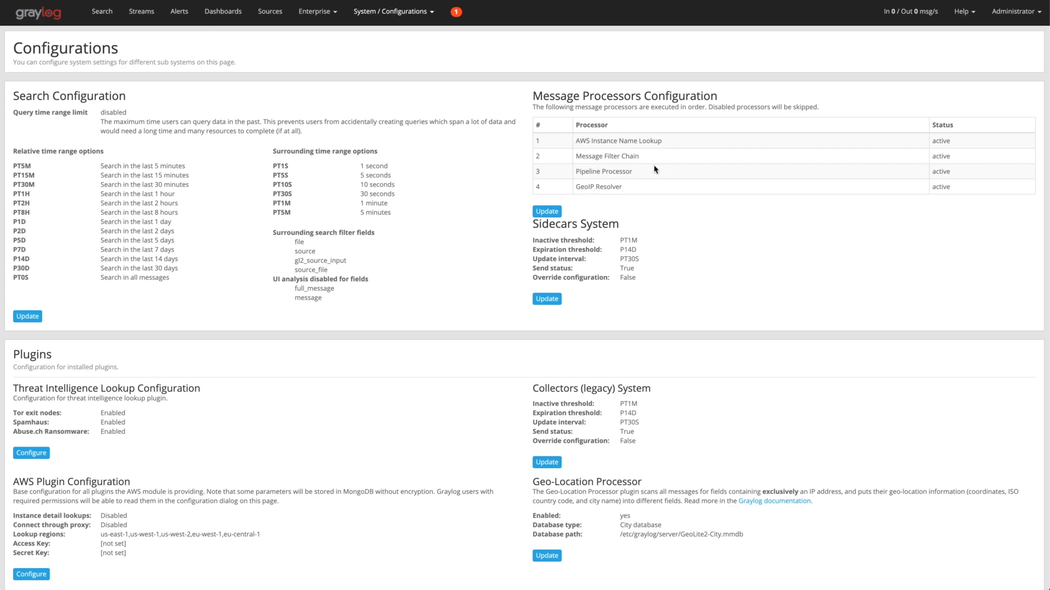
mouse_move(586, 173)
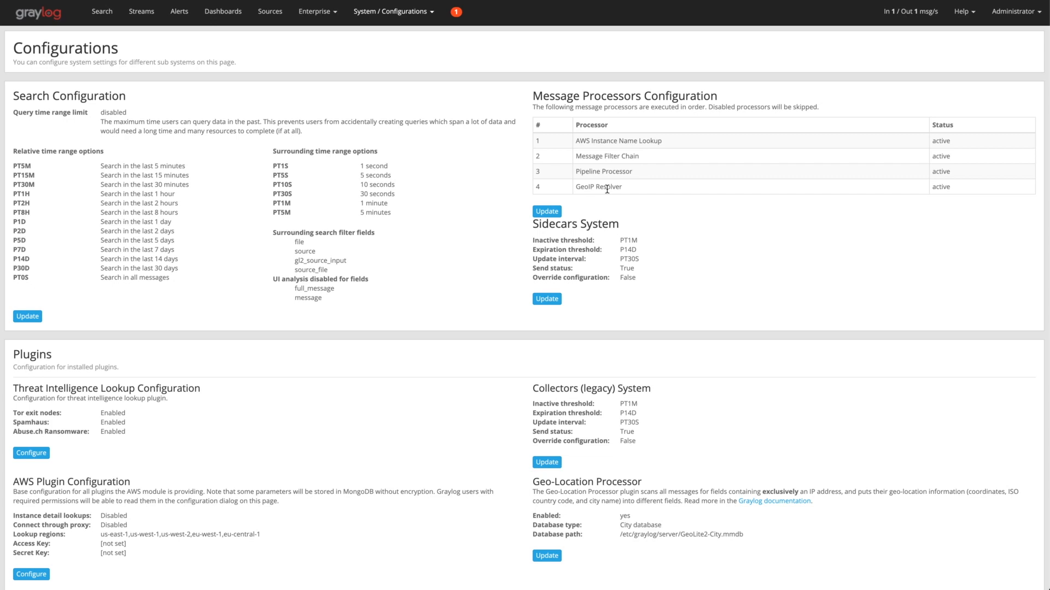
mouse_move(606, 189)
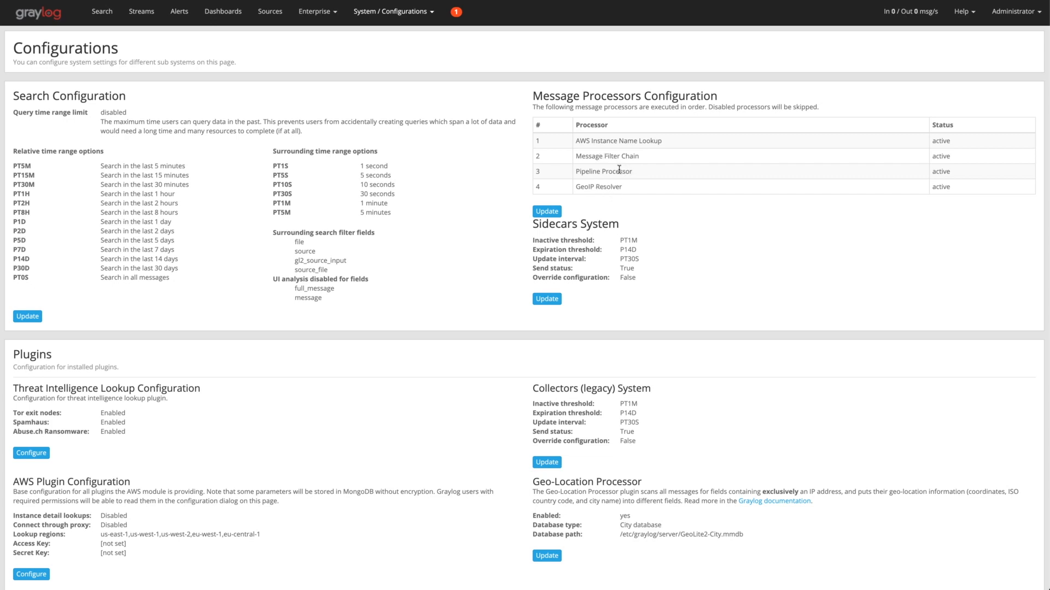
mouse_move(634, 154)
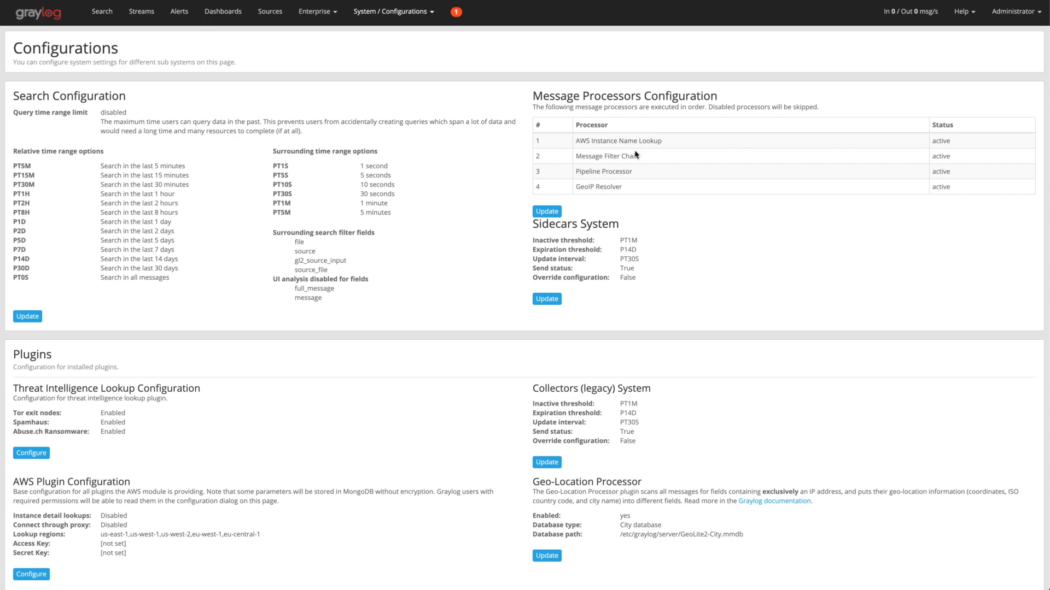
mouse_move(634, 179)
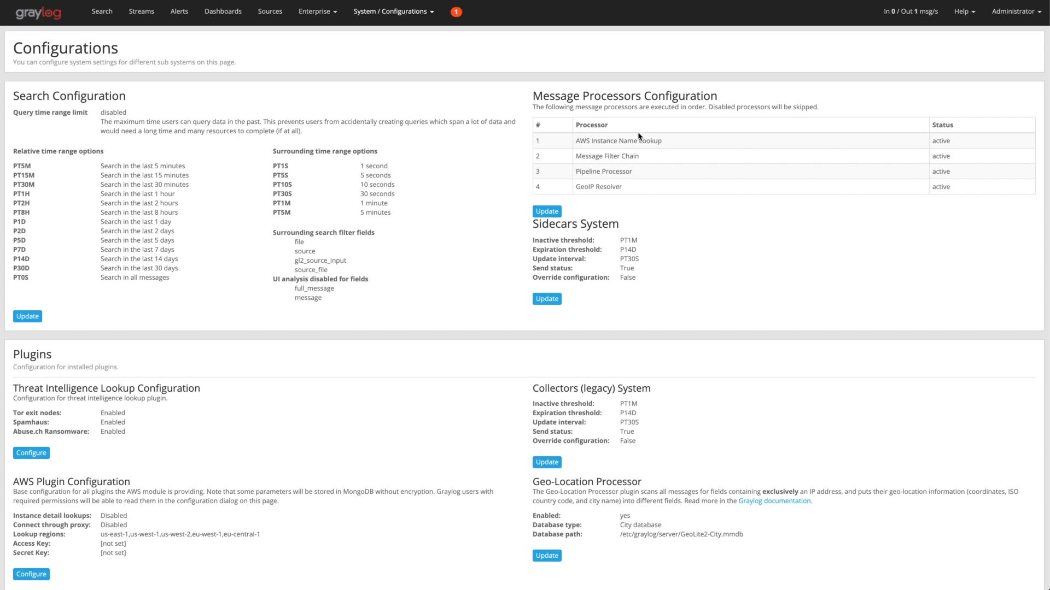
mouse_move(634, 172)
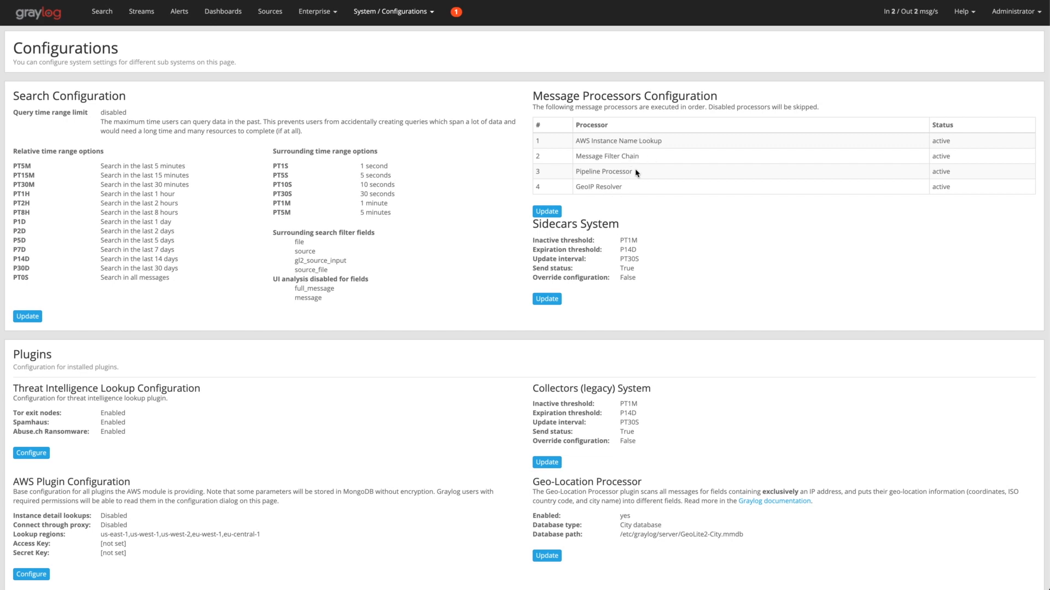
scroll(down, 3)
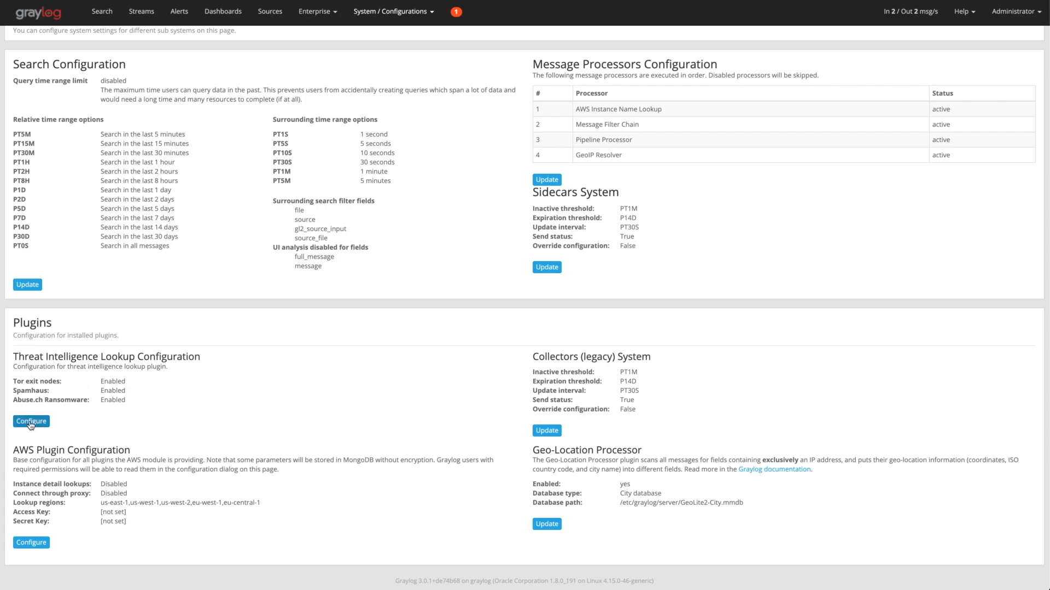
click(31, 421)
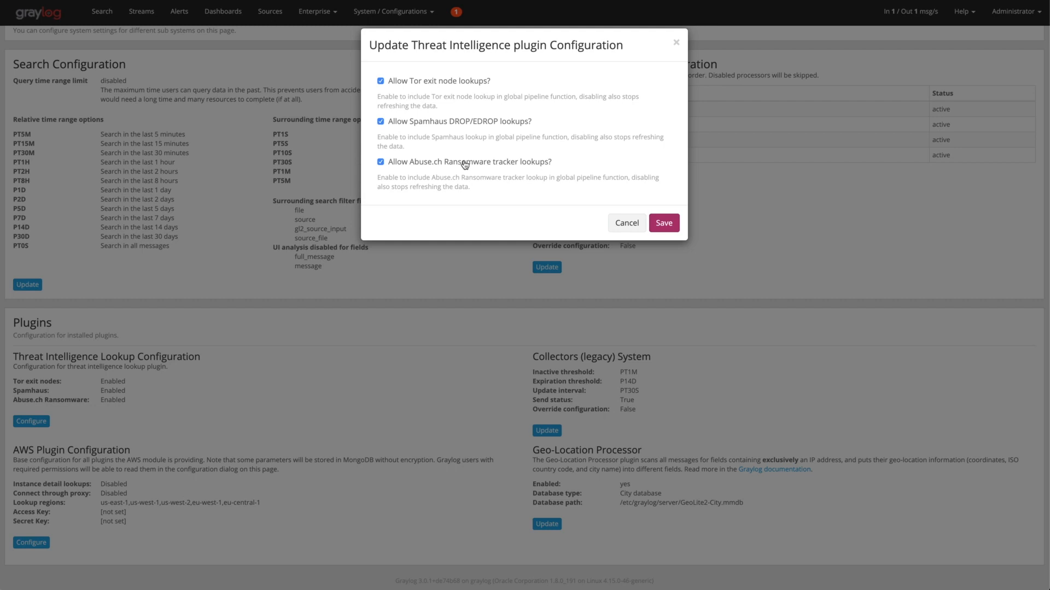
mouse_move(627, 223)
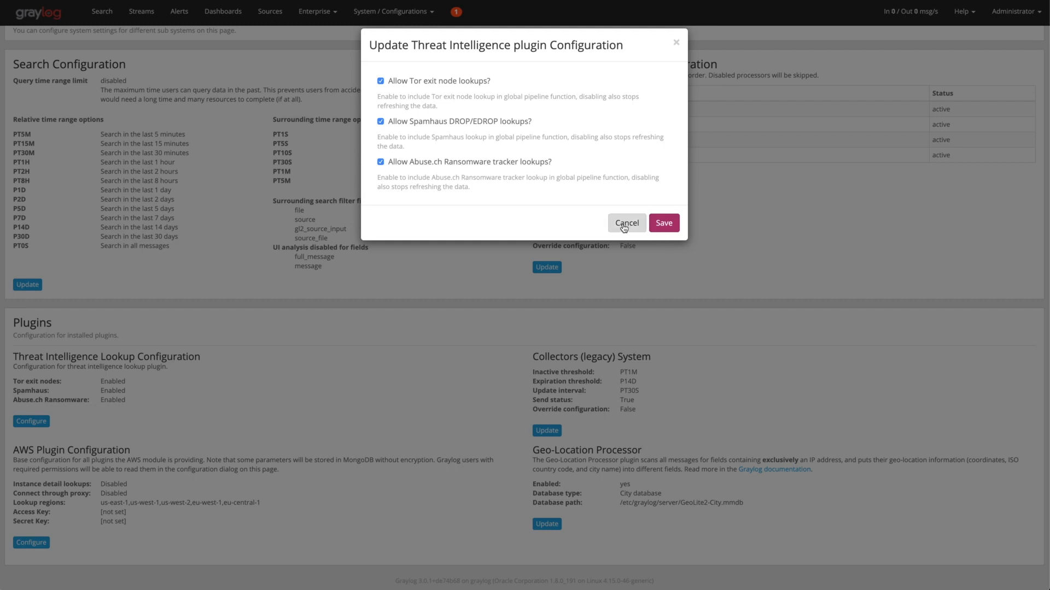
click(626, 224)
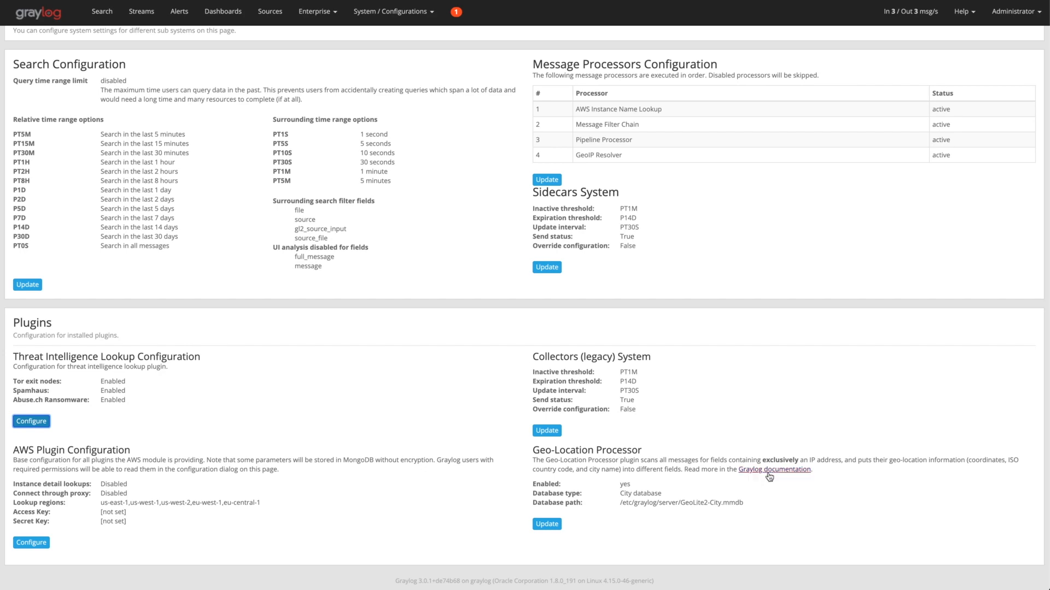
- Follow the Geo-Location Processor's documentation link to the Geolocation guide
click(773, 469)
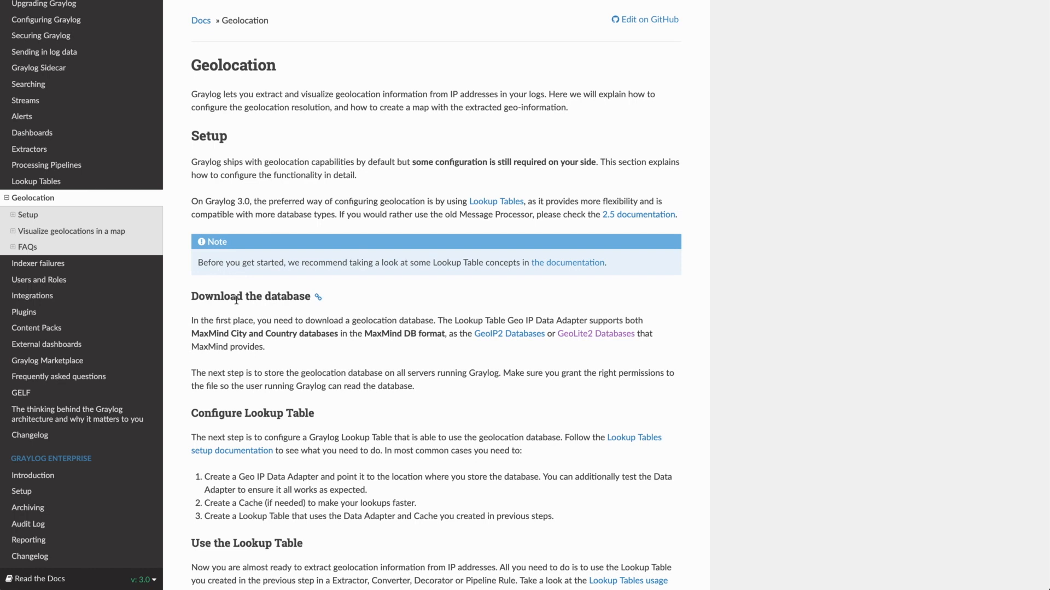
mouse_move(558, 346)
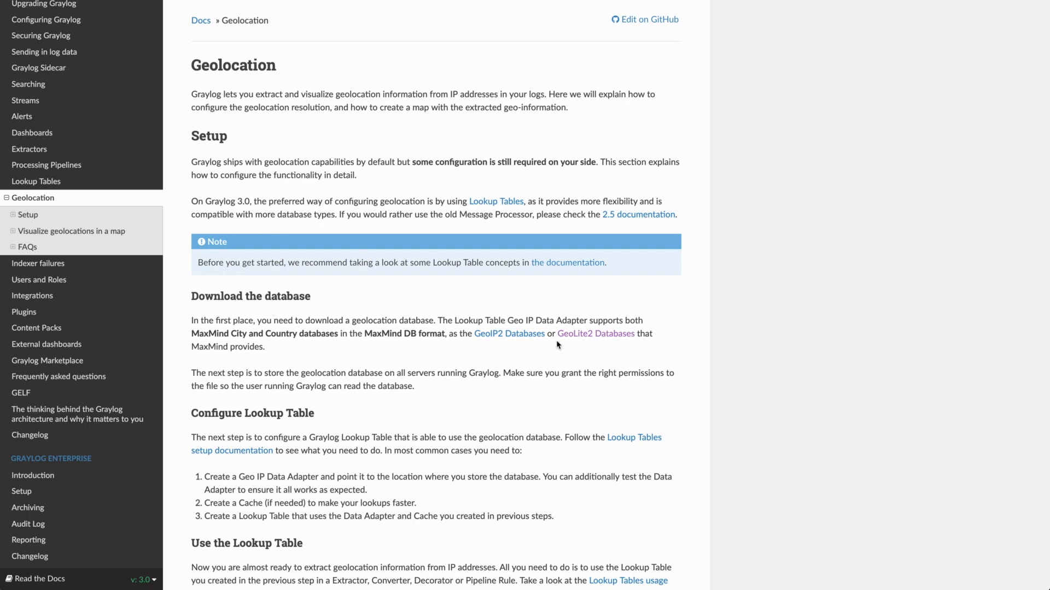
mouse_move(595, 333)
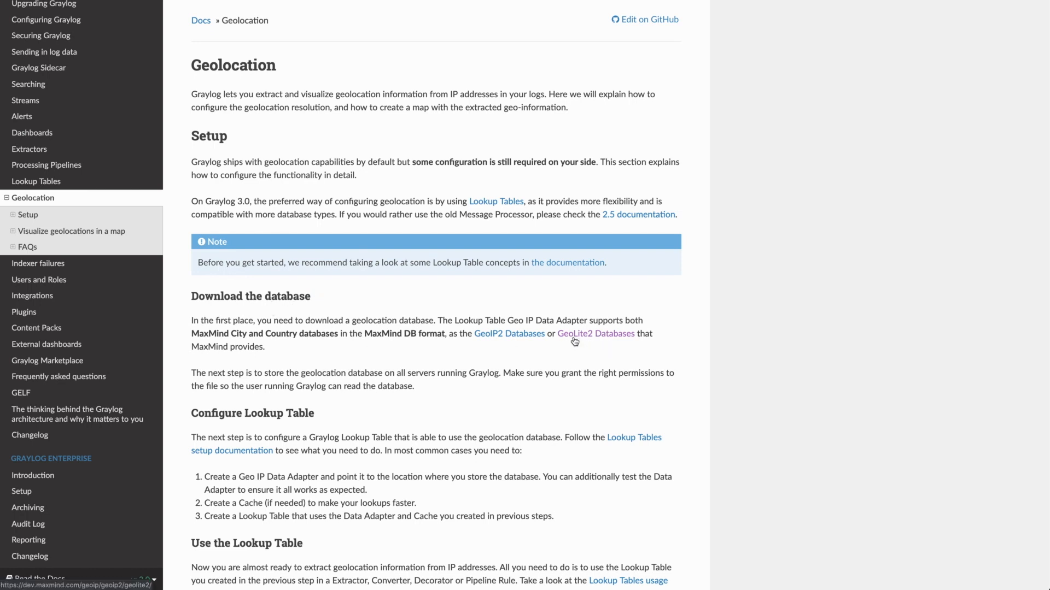
mouse_move(582, 342)
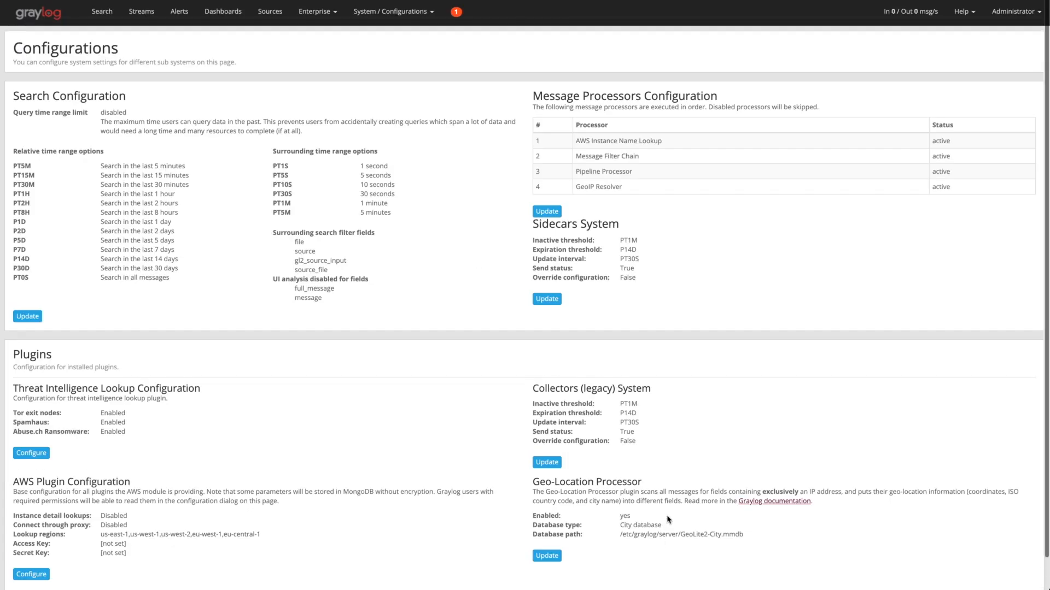
scroll(down, 3)
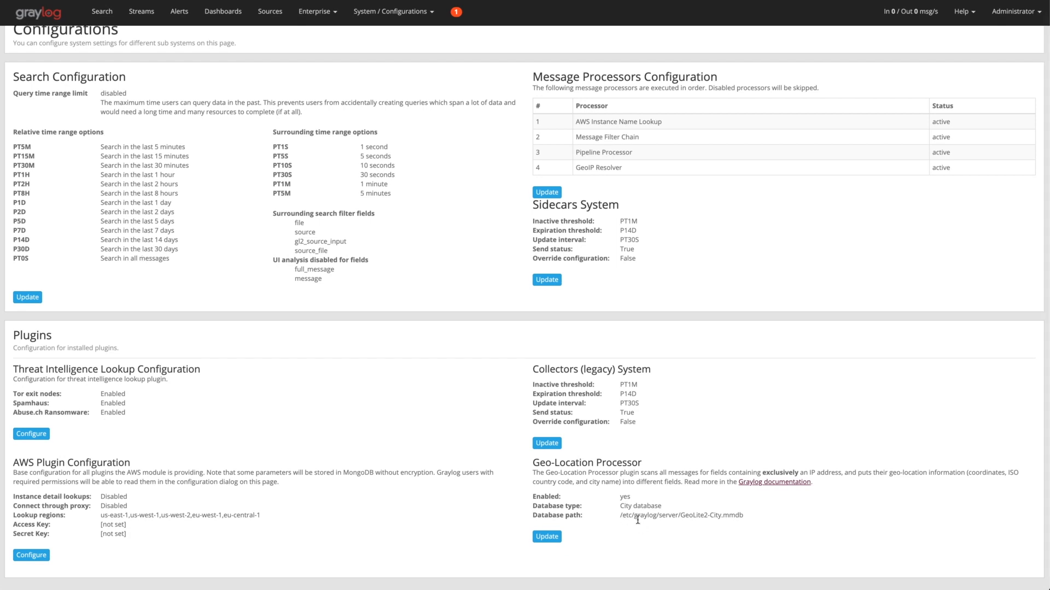
mouse_move(691, 532)
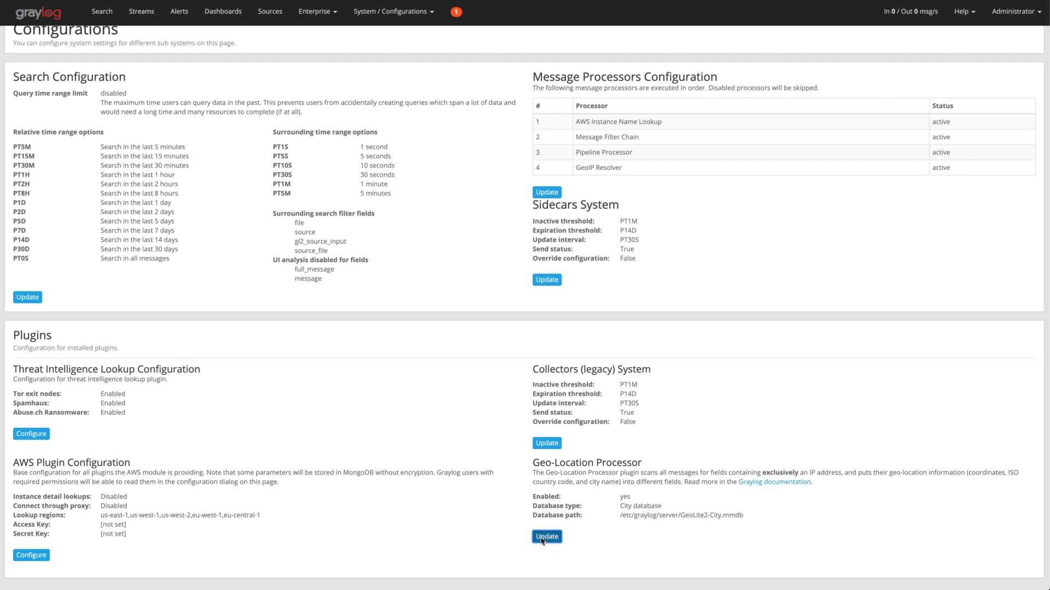
click(547, 536)
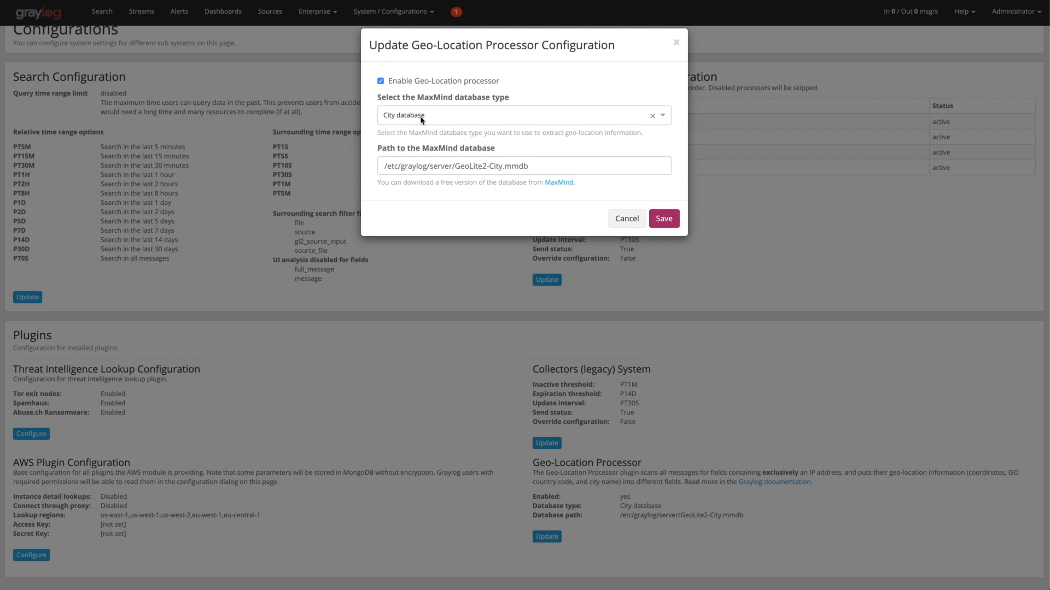
mouse_move(452, 132)
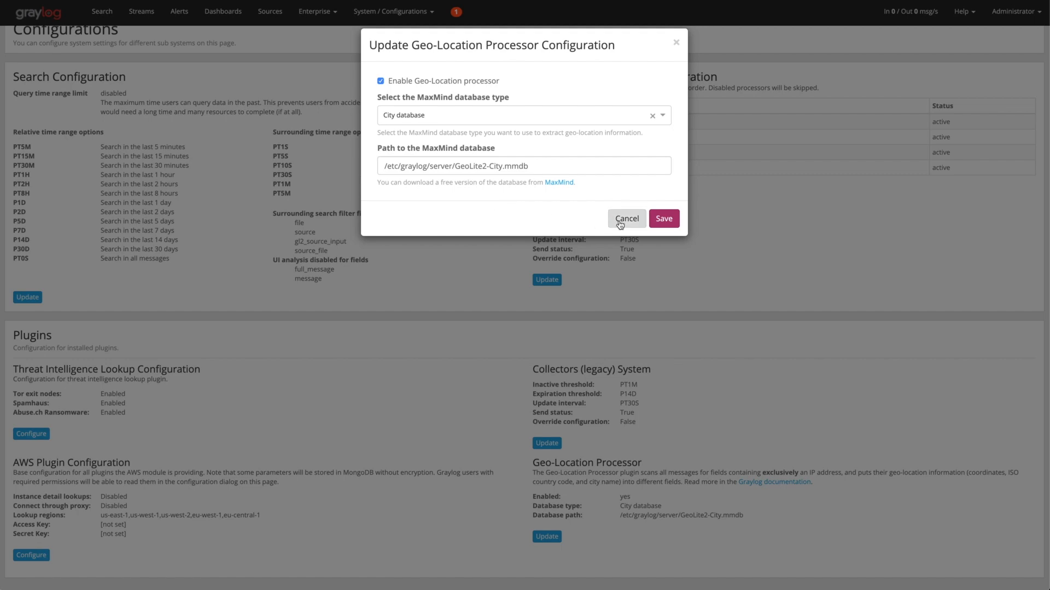
click(627, 218)
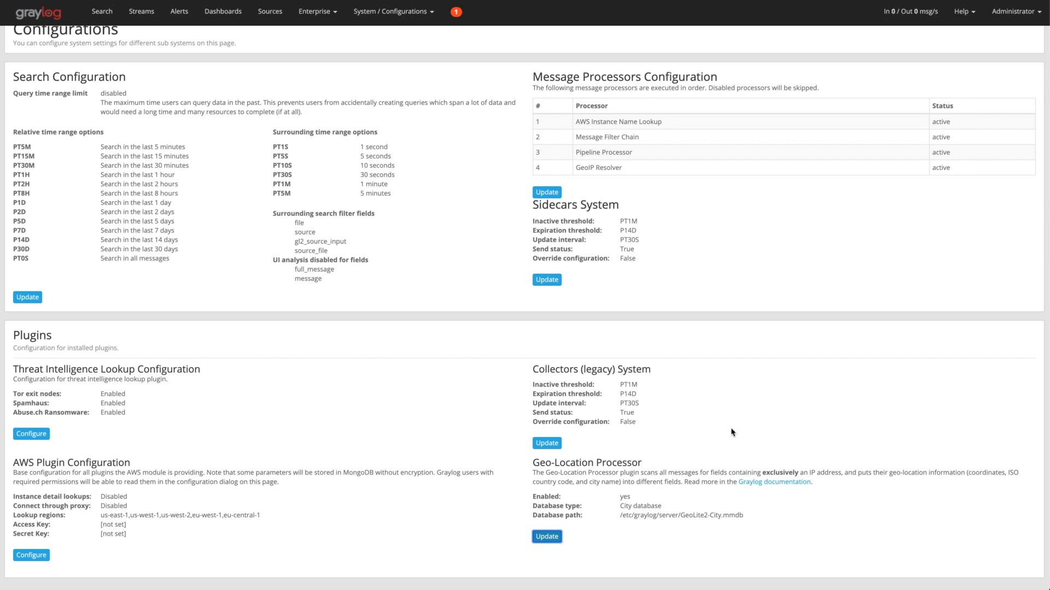
mouse_move(626, 151)
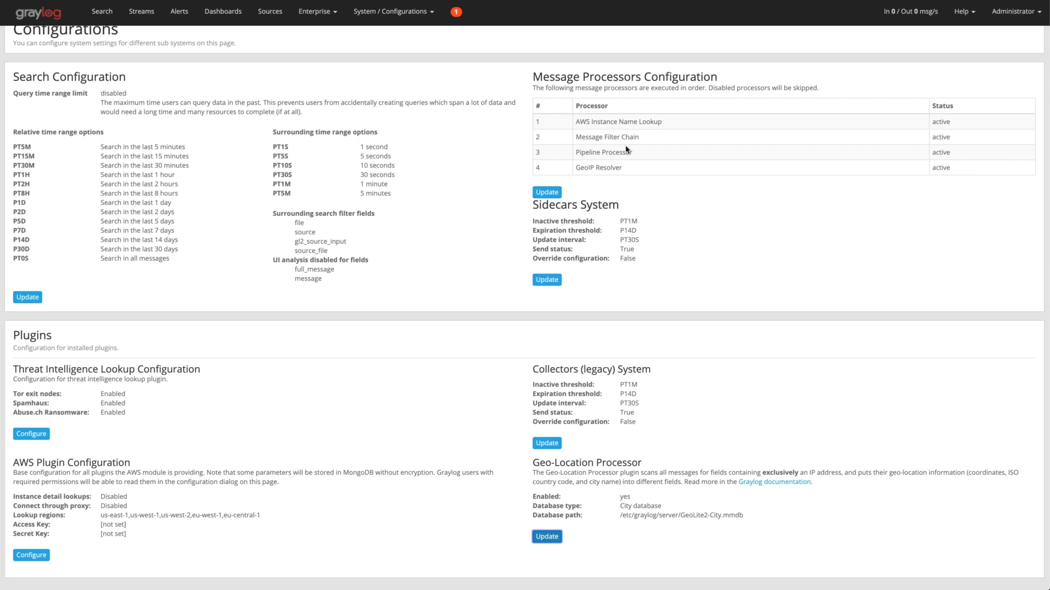
mouse_move(142, 419)
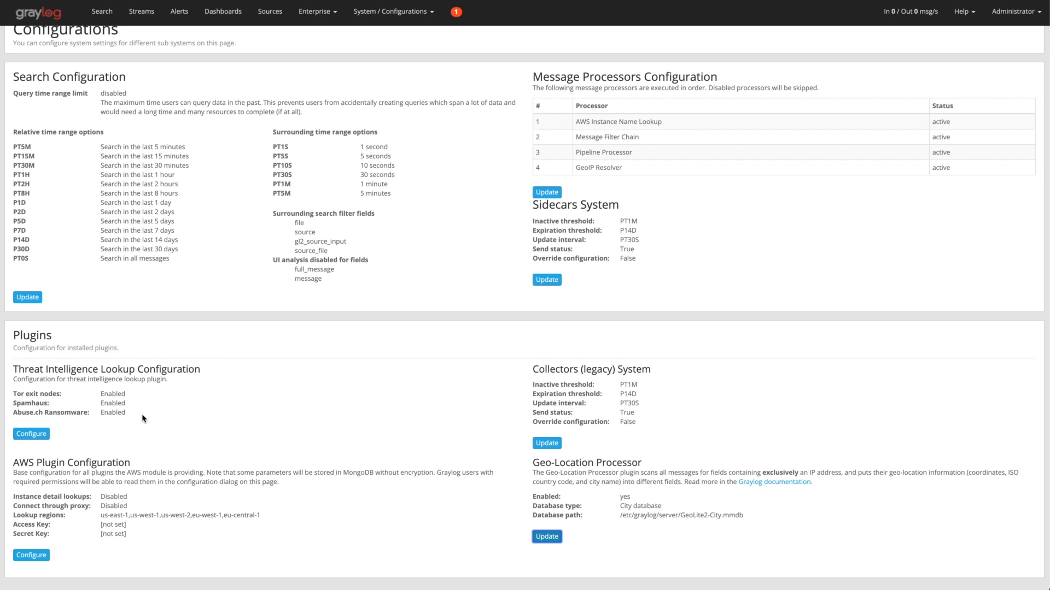
mouse_move(490, 401)
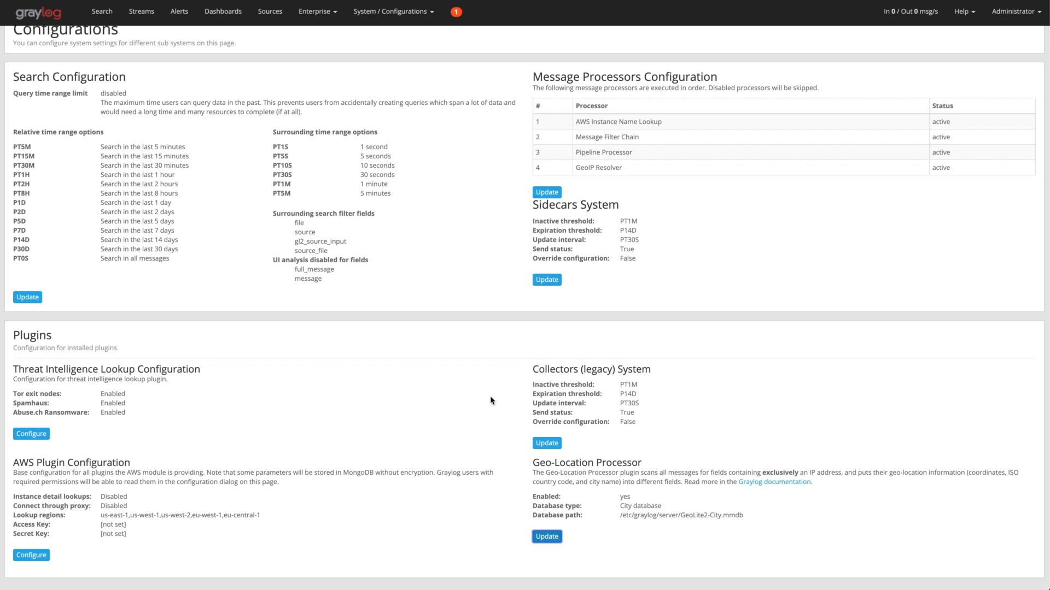
mouse_move(616, 501)
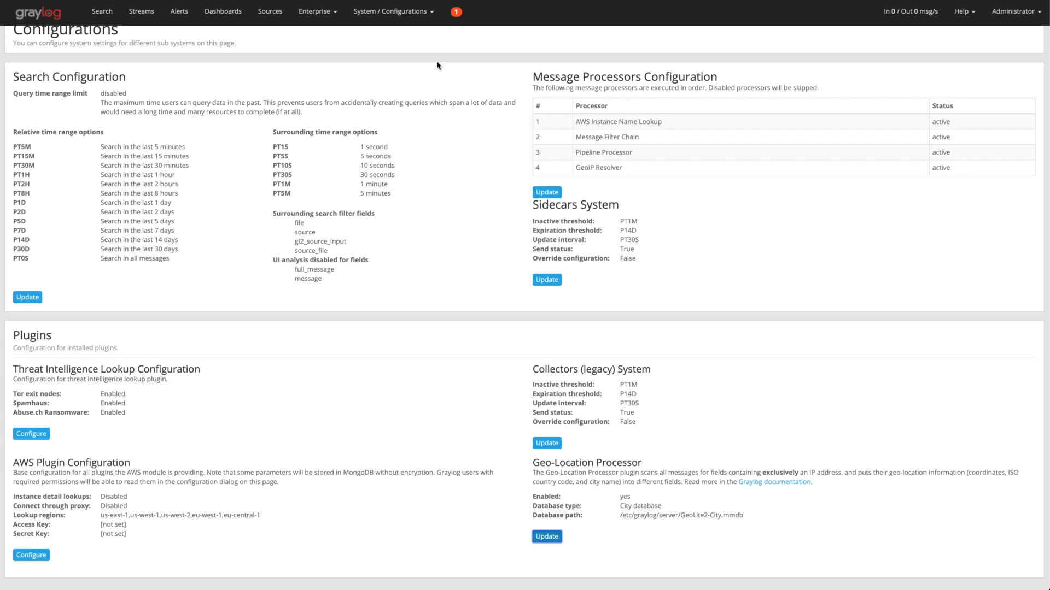
- Go to System > Lookup Tables and list the configured Data Adapters
click(394, 11)
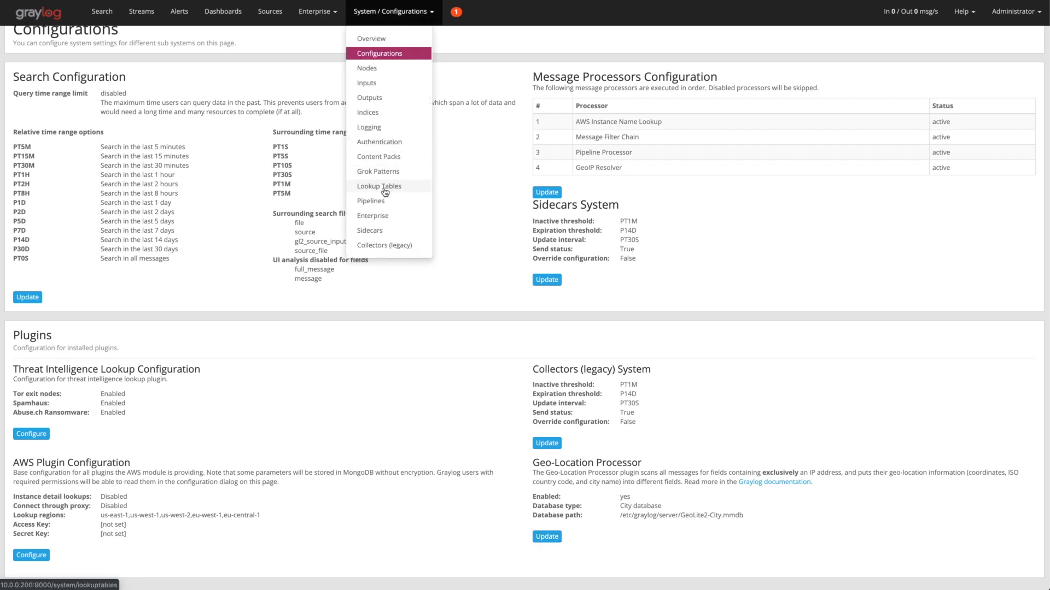
click(380, 187)
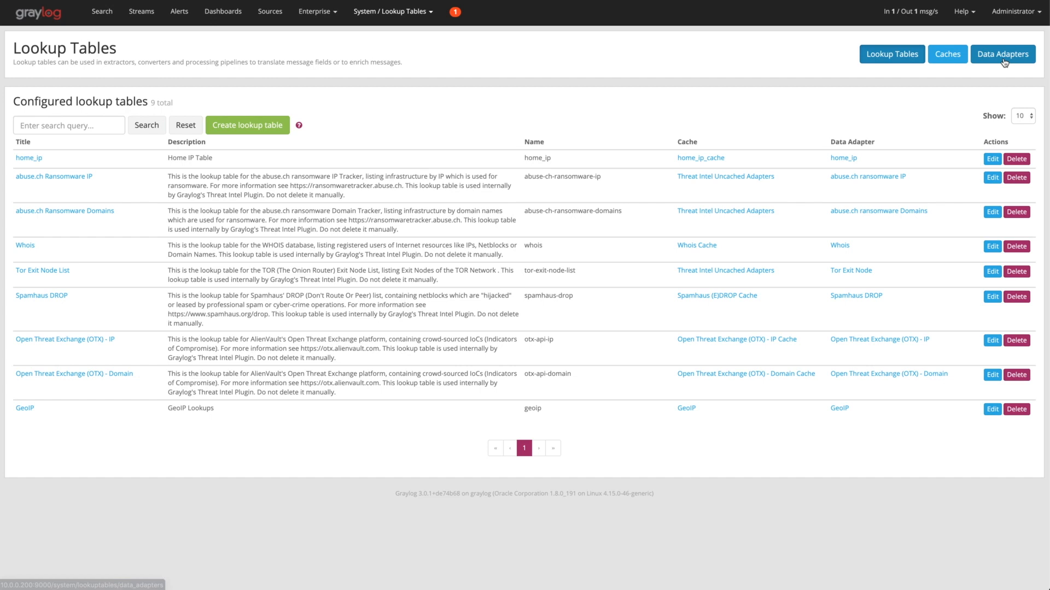
click(1001, 54)
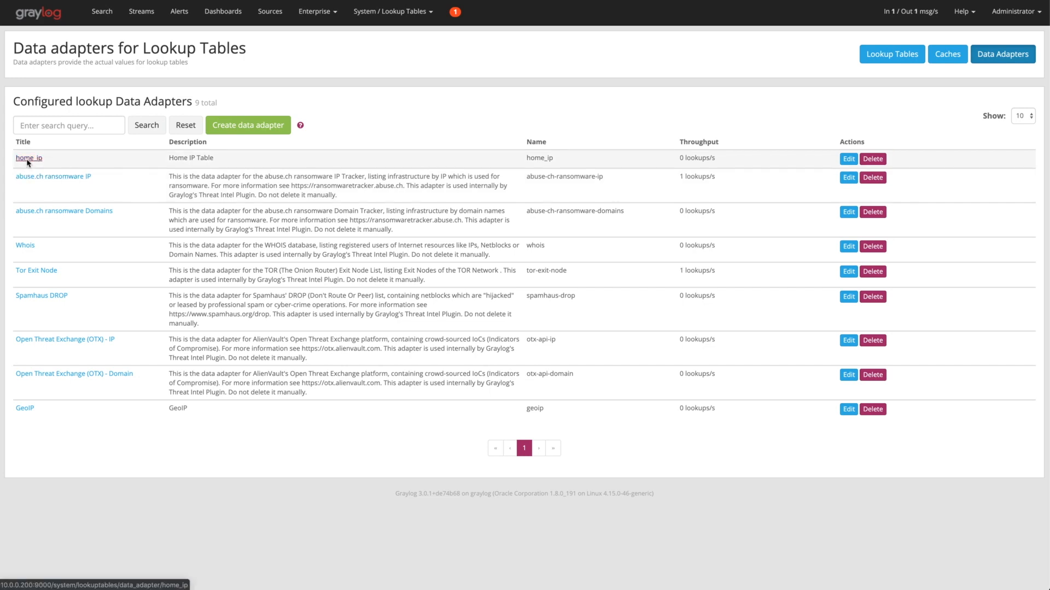
- Test the home_ip adapter with key 10.0.0.5 and select the returned value Printer
click(29, 157)
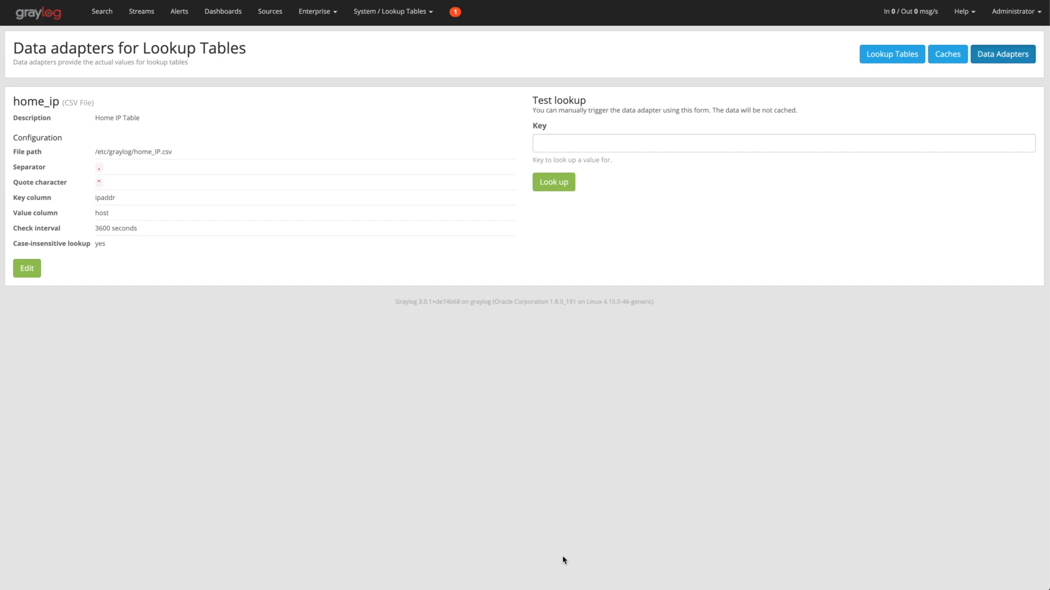
mouse_move(268, 390)
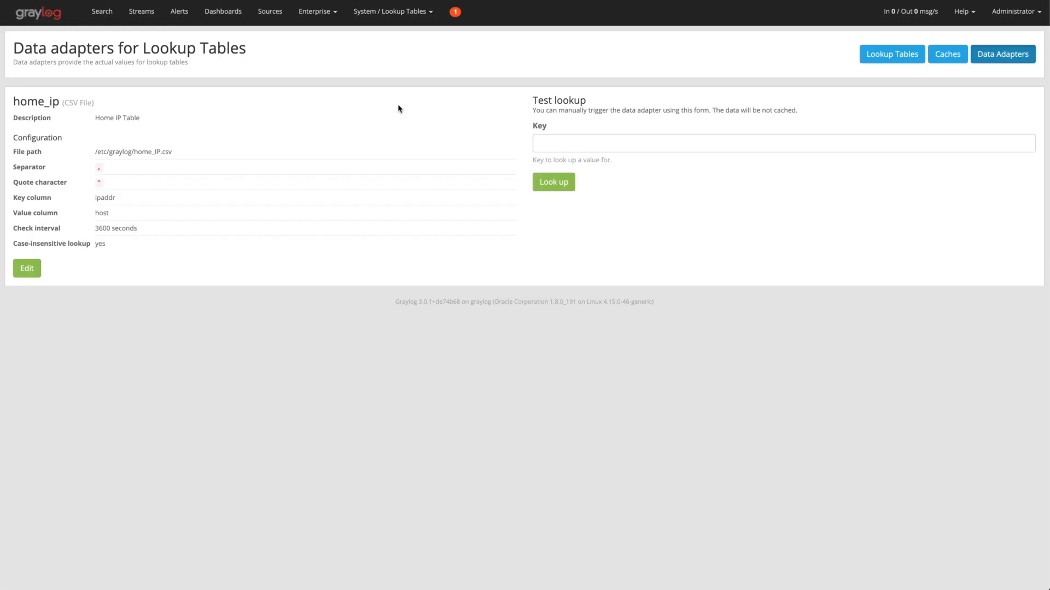
click(781, 142)
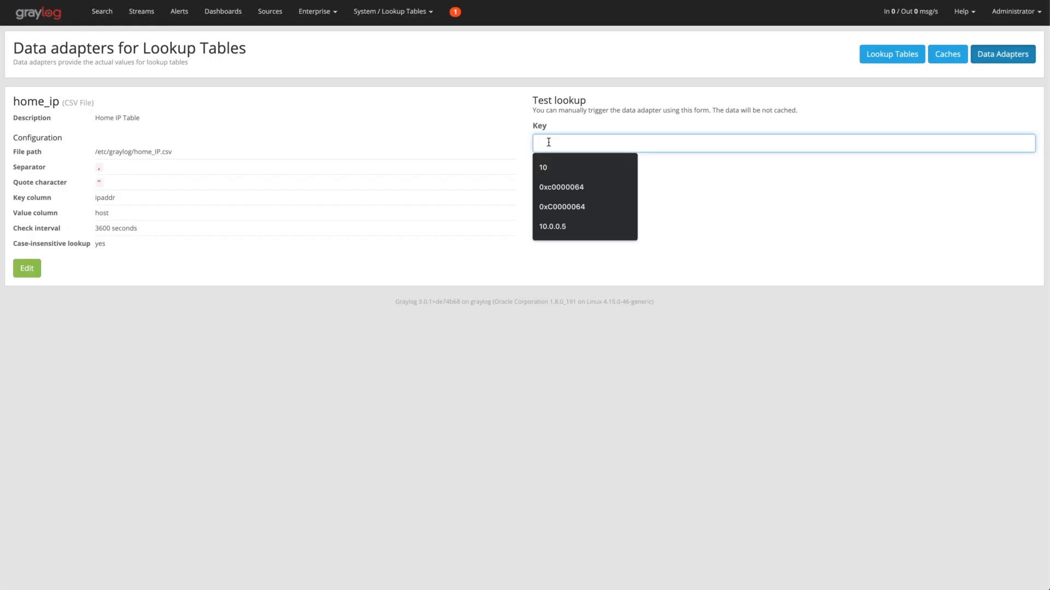
click(552, 226)
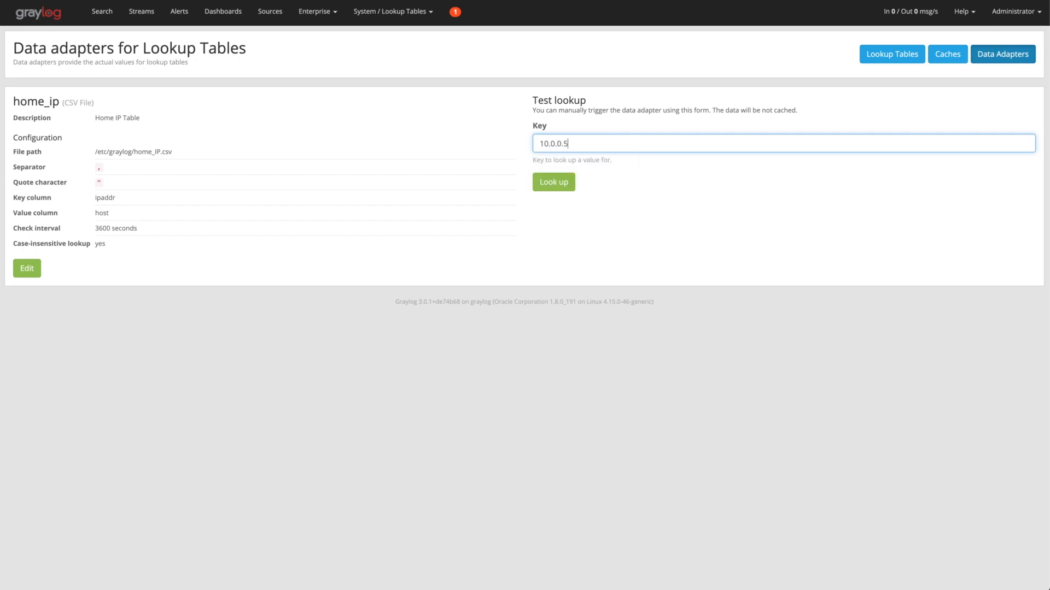
click(554, 183)
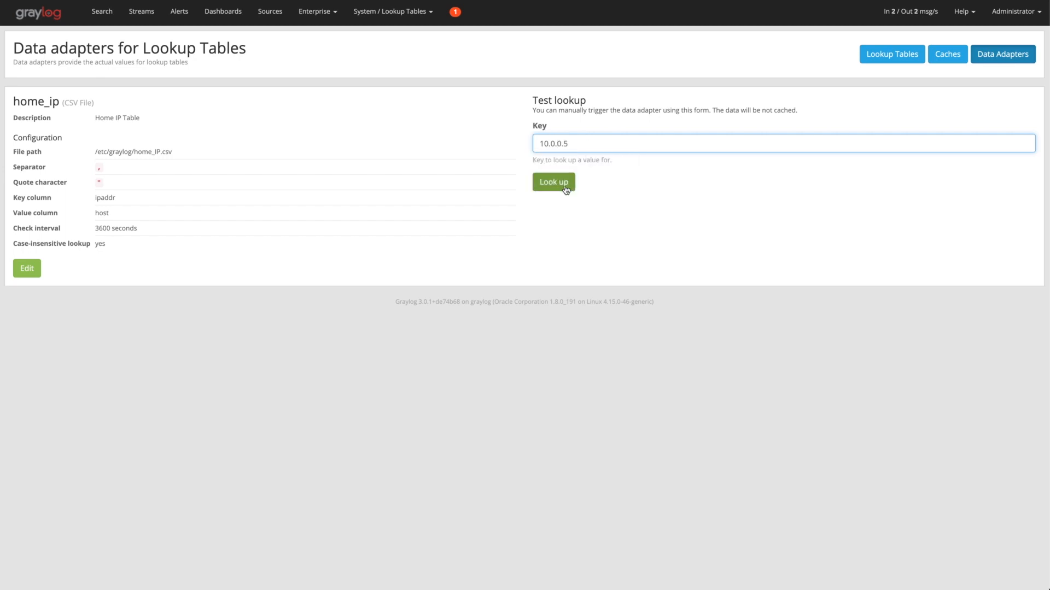
click(554, 183)
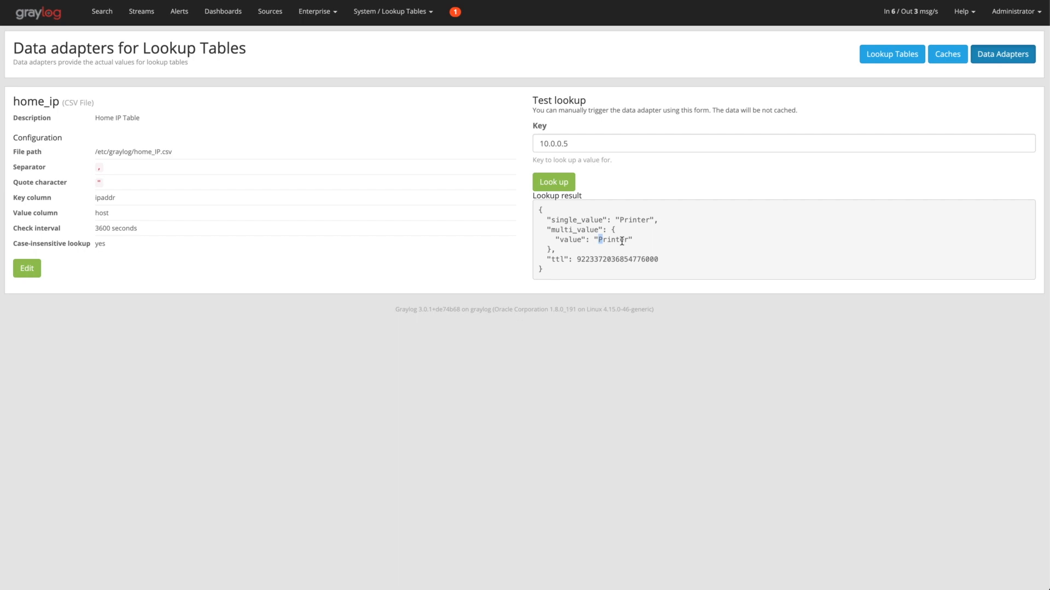
double_click(611, 239)
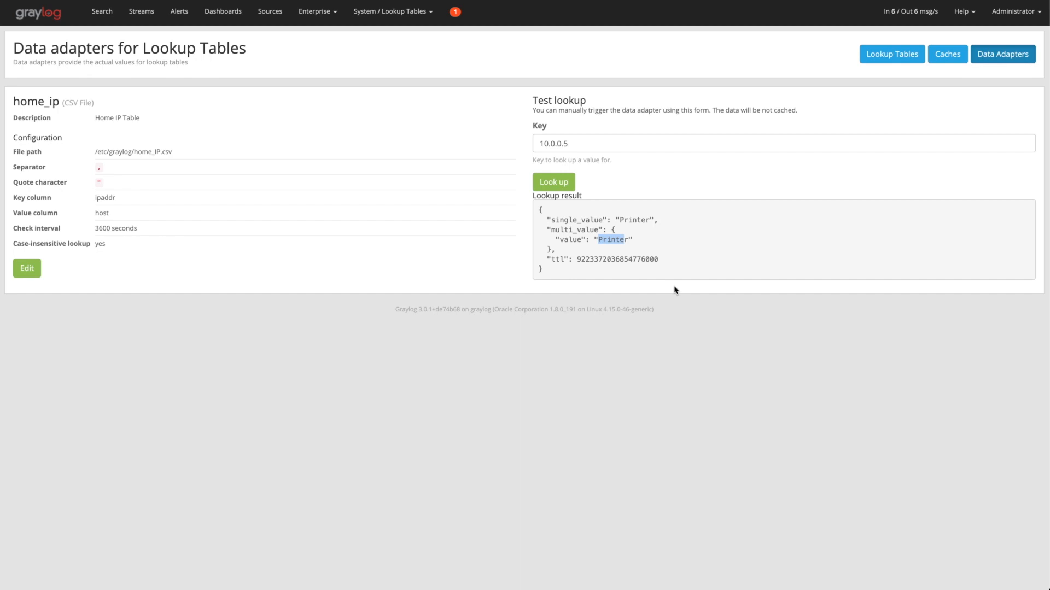
mouse_move(843, 77)
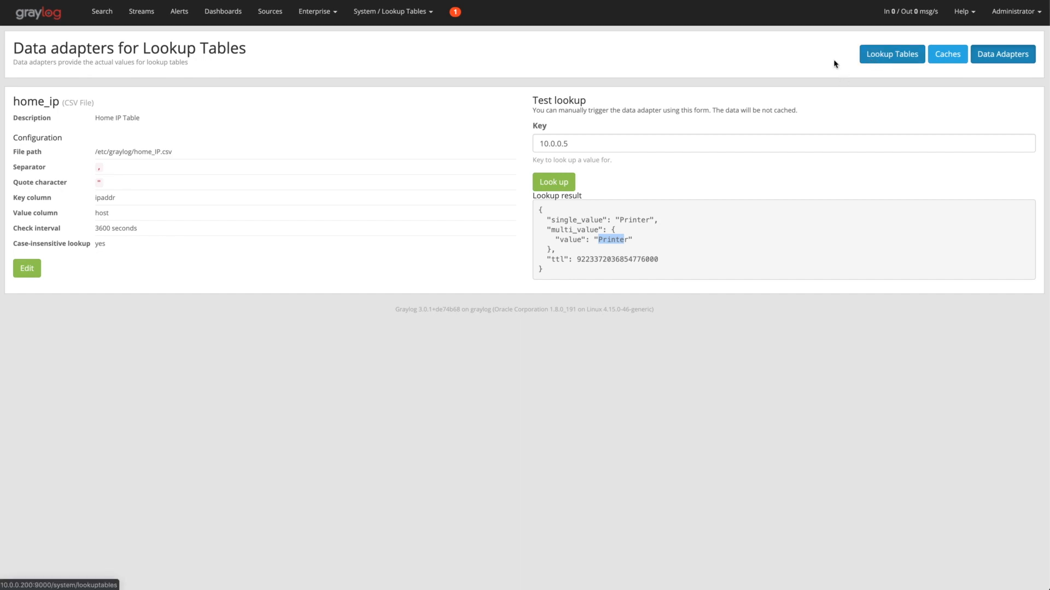
- Go to System > Pipelines and view the PFSense pipeline's stages and rules
click(392, 11)
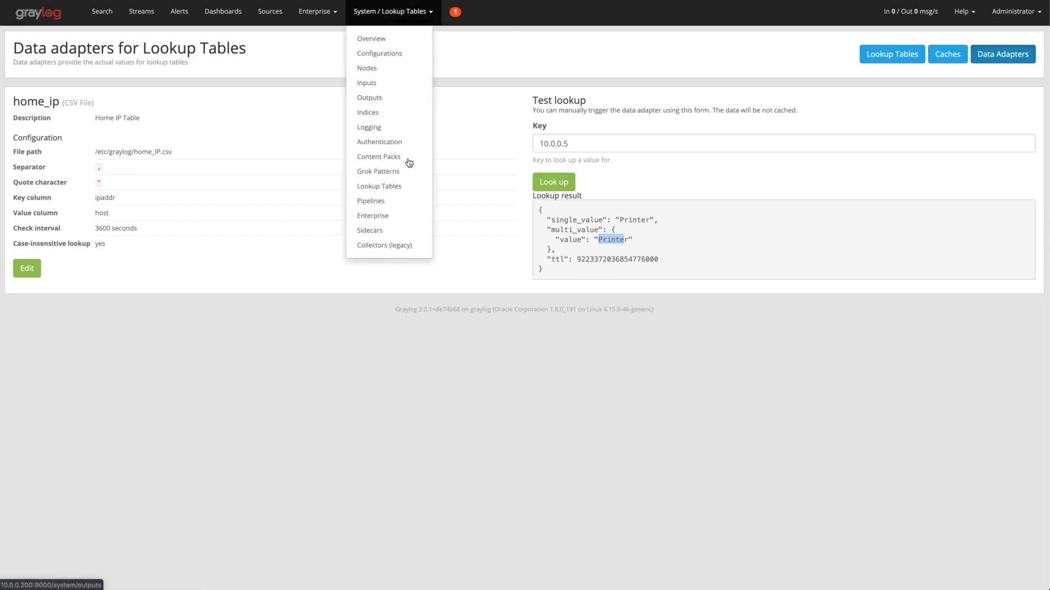
click(370, 201)
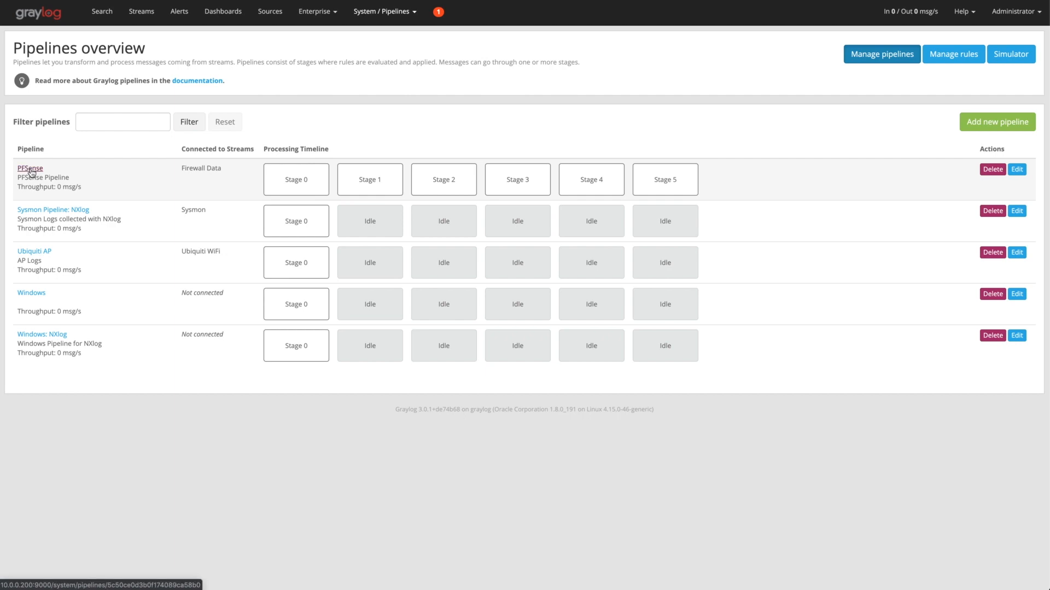
click(29, 169)
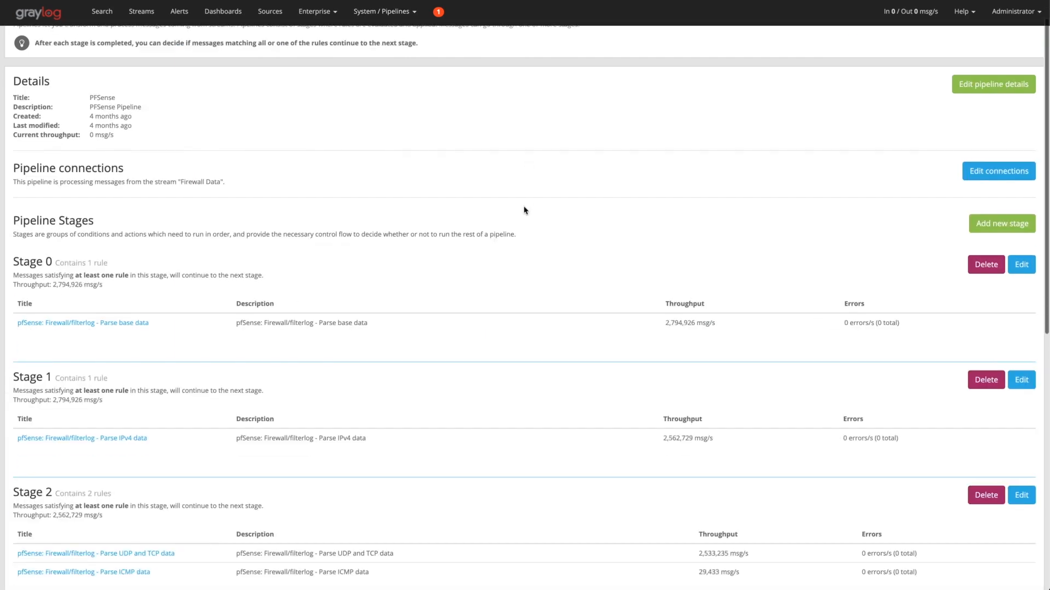
scroll(down, 3)
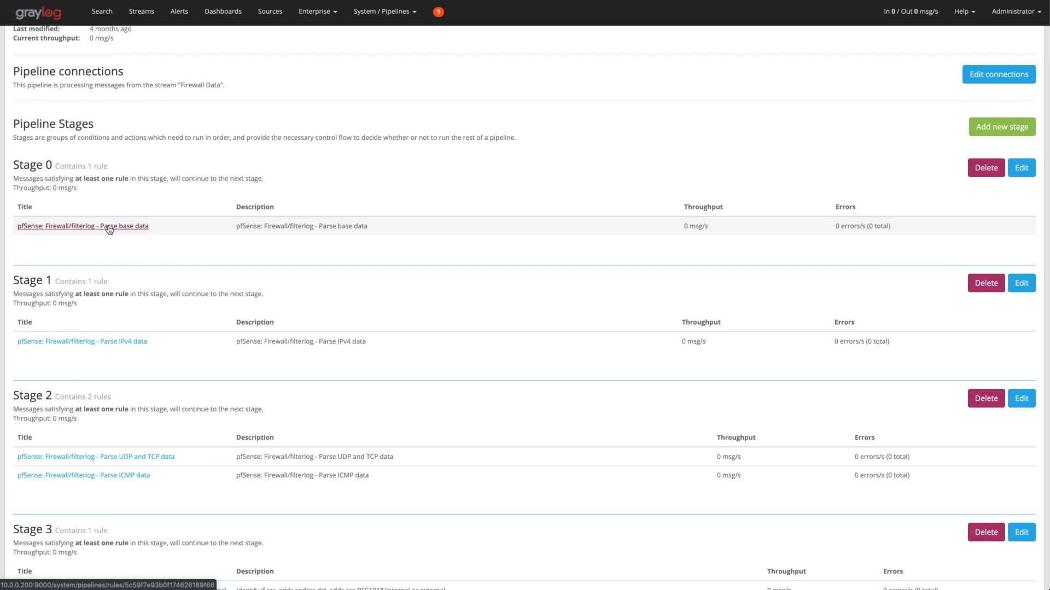
- View the source of the 'pfSense: Firewall/filterlog - Parse base data' rule from Stage 0
click(82, 225)
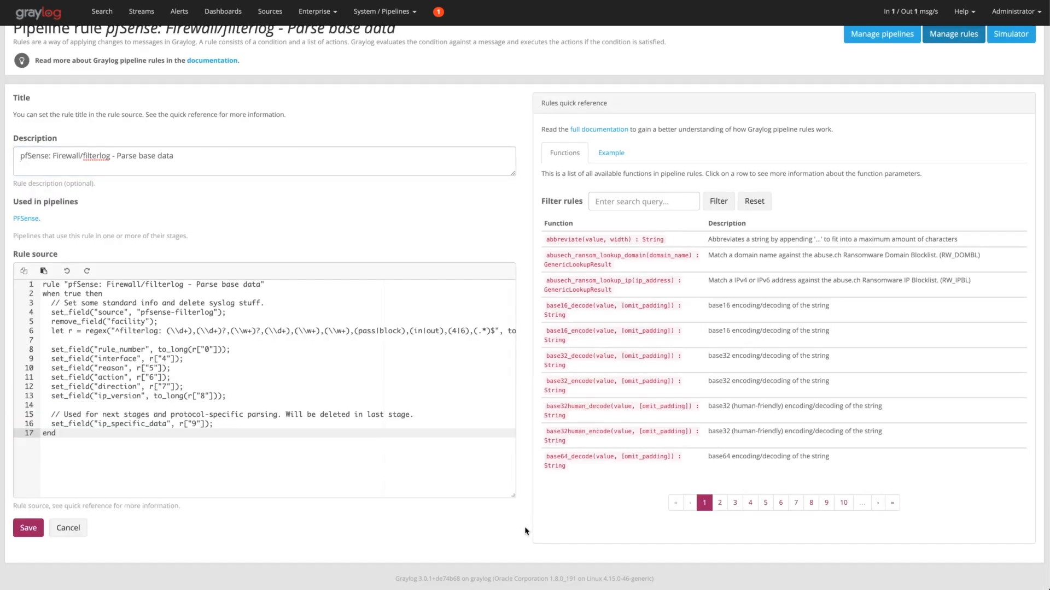
scroll(down, 3)
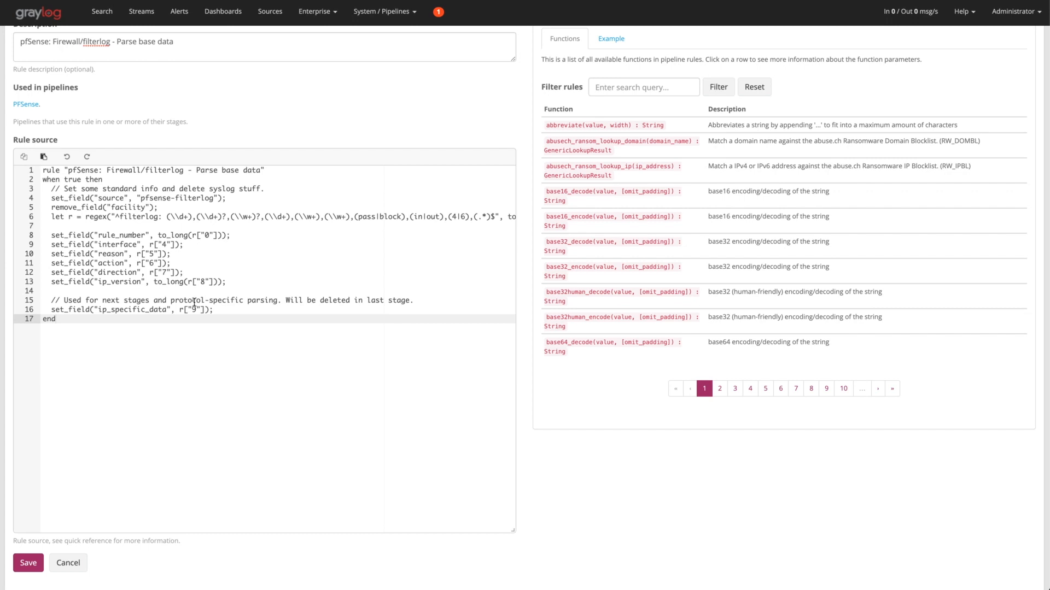
mouse_move(57, 318)
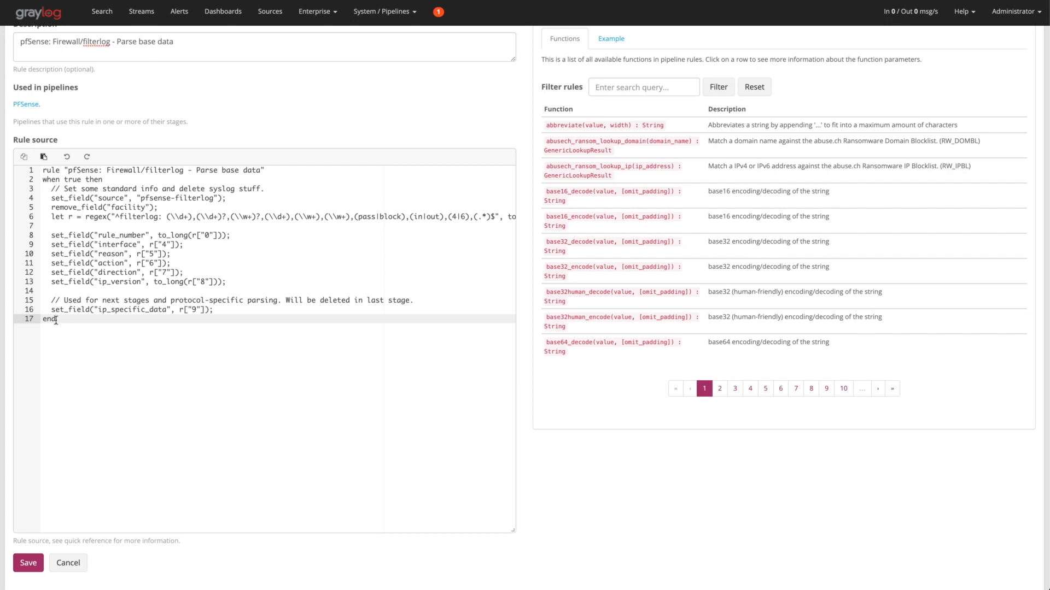
- Return to the PFSense pipeline and view the source of the Parse IPv4 data rule
click(67, 562)
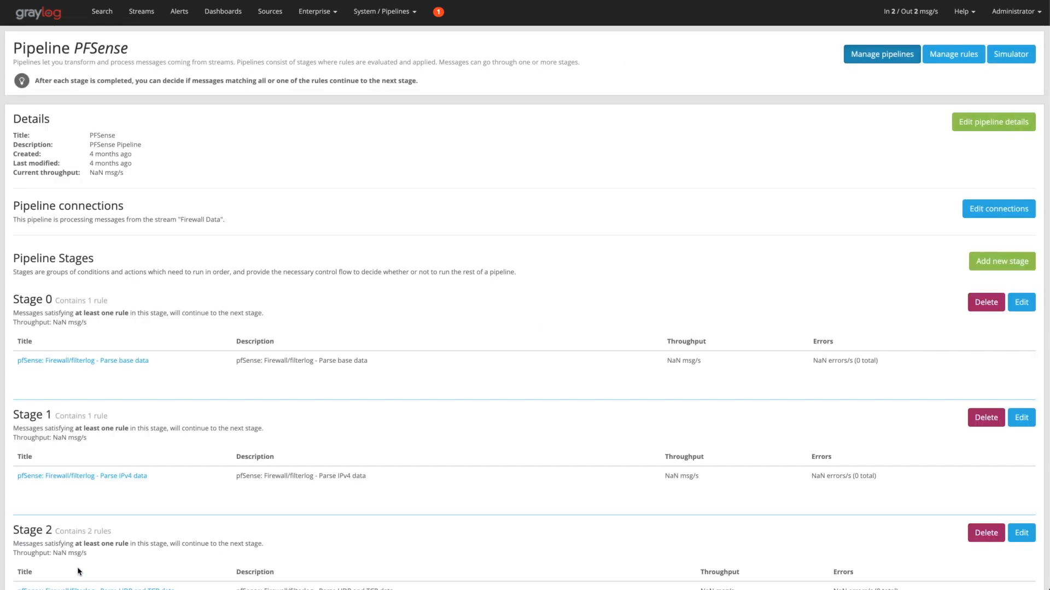
scroll(down, 3)
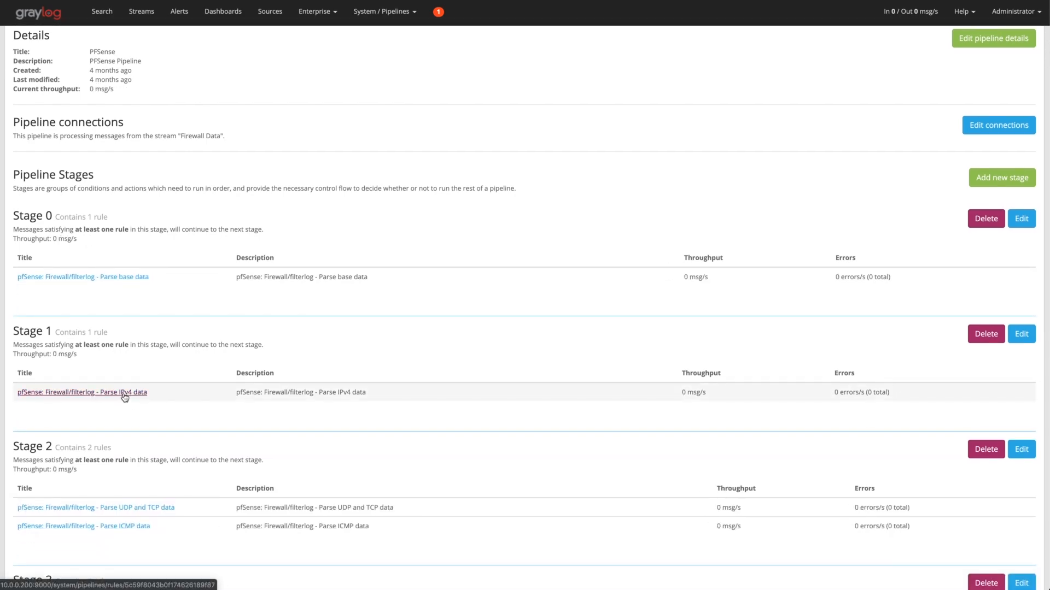
click(82, 393)
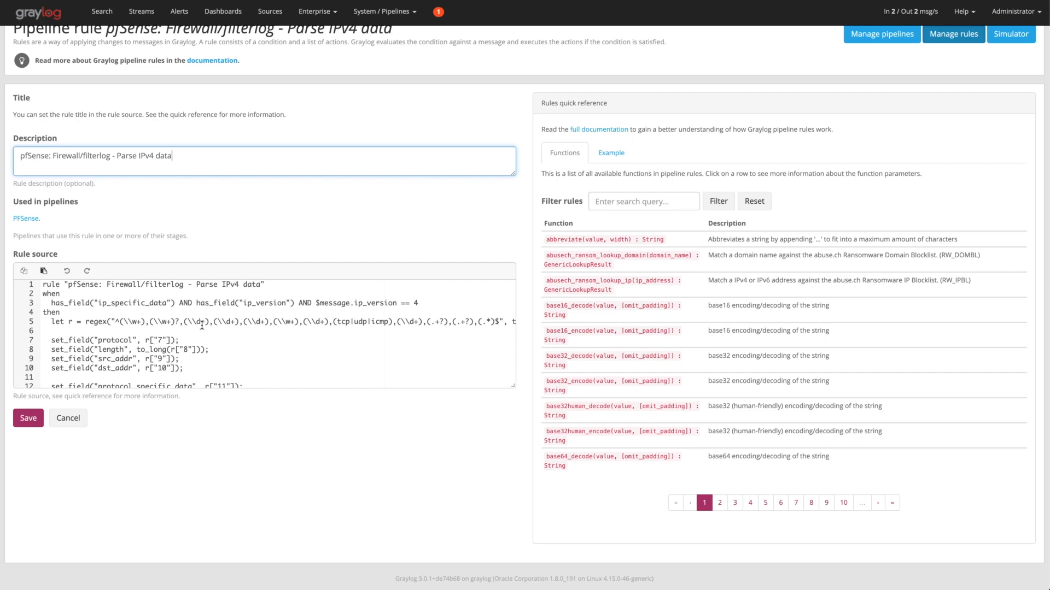
scroll(down, 3)
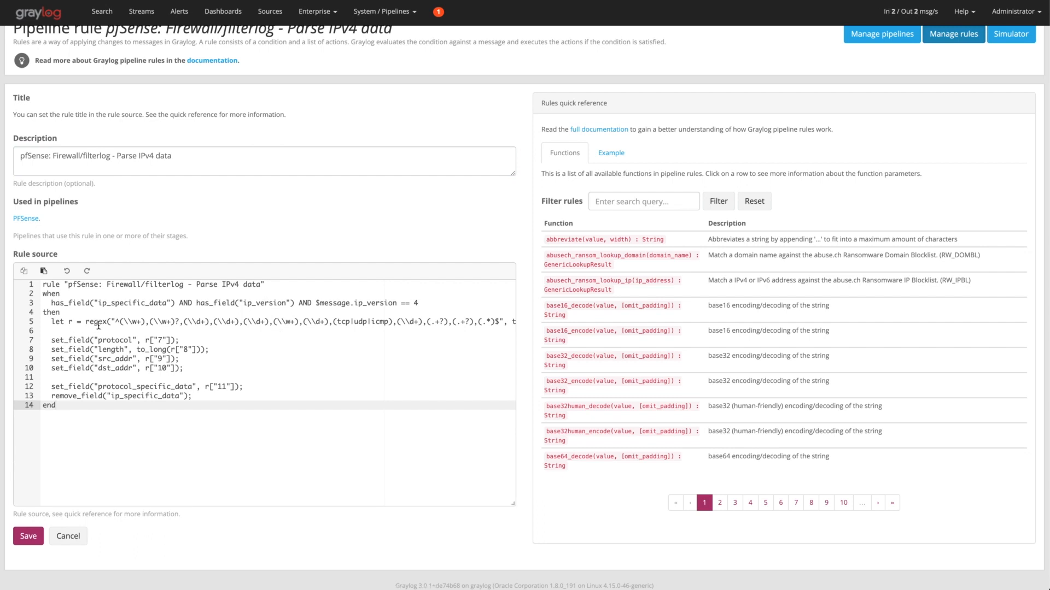
mouse_move(289, 329)
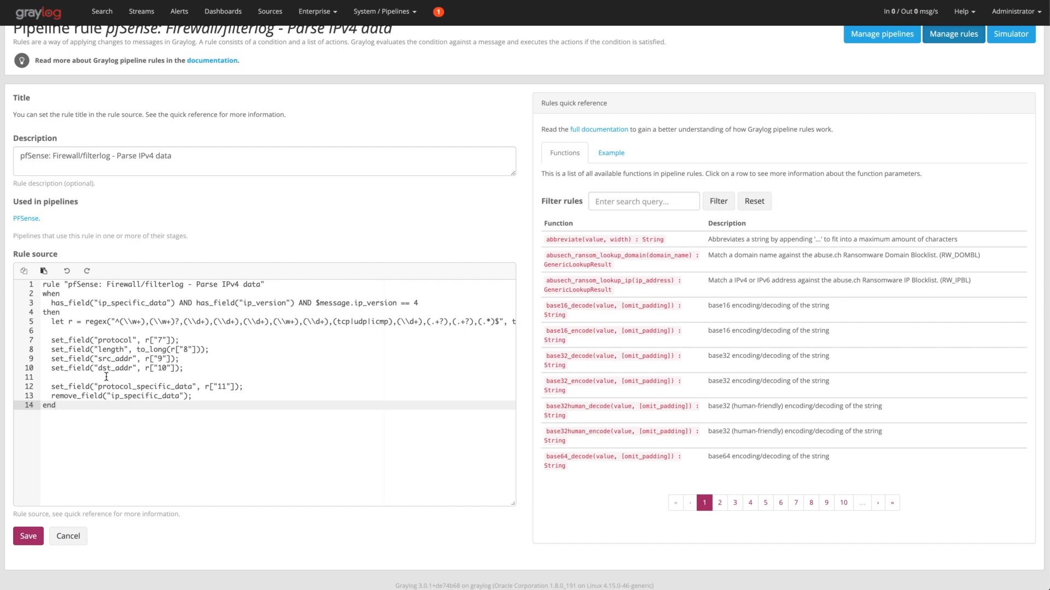
mouse_move(140, 376)
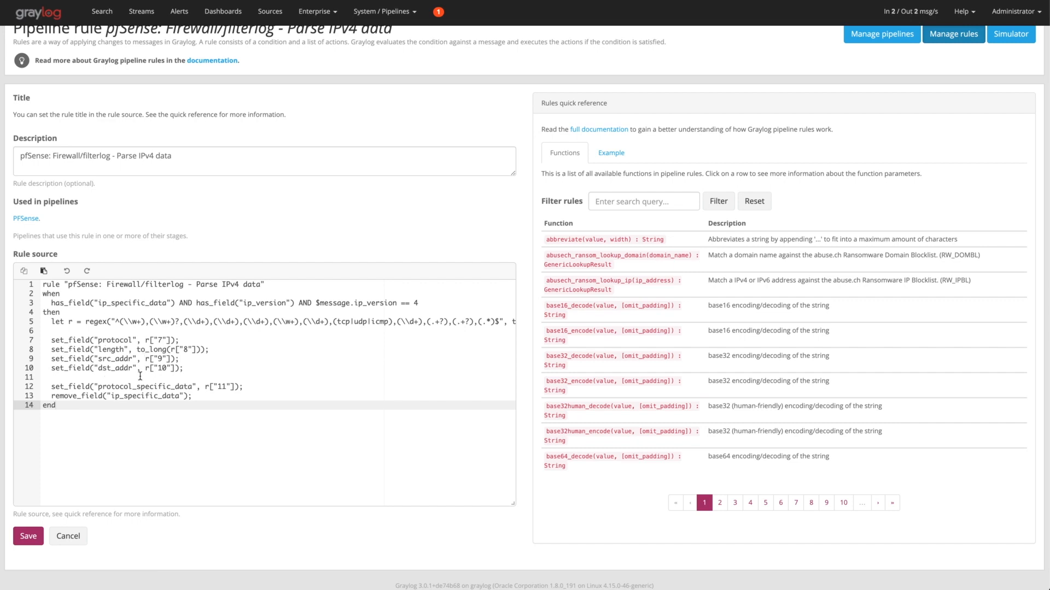
mouse_move(284, 372)
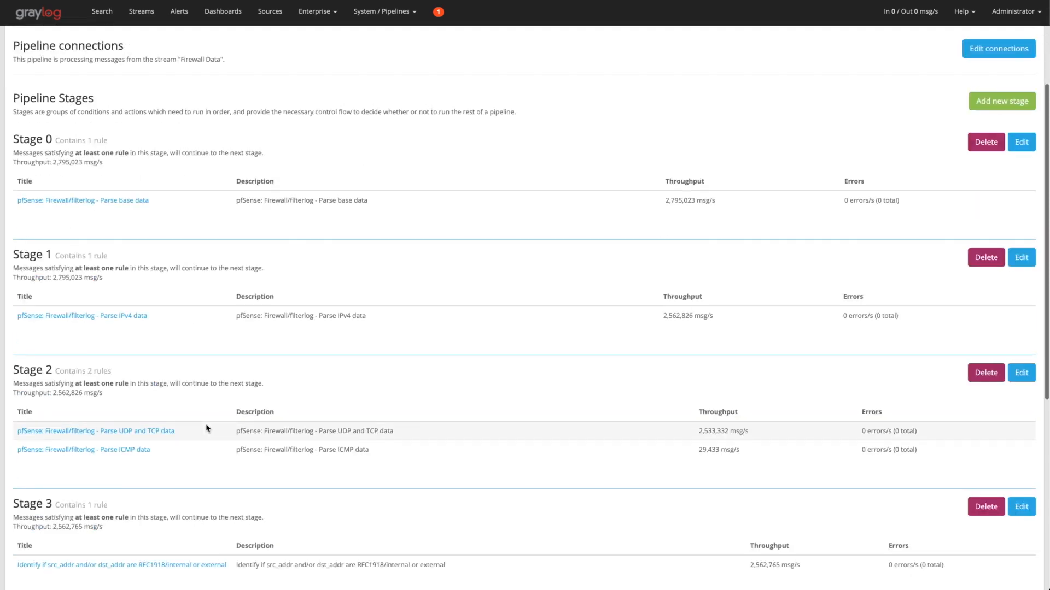
scroll(down, 3)
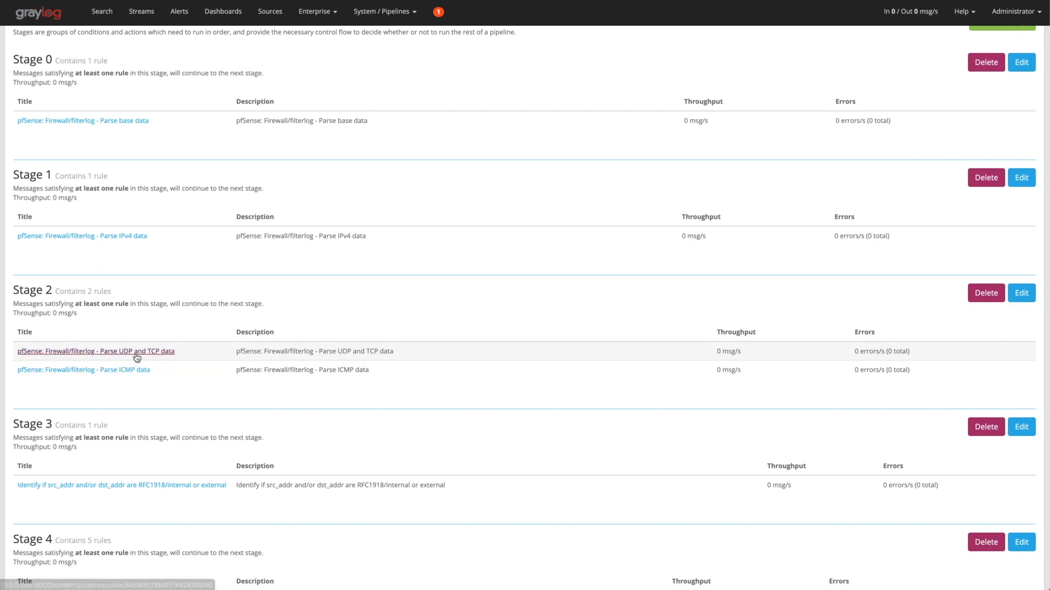
click(96, 351)
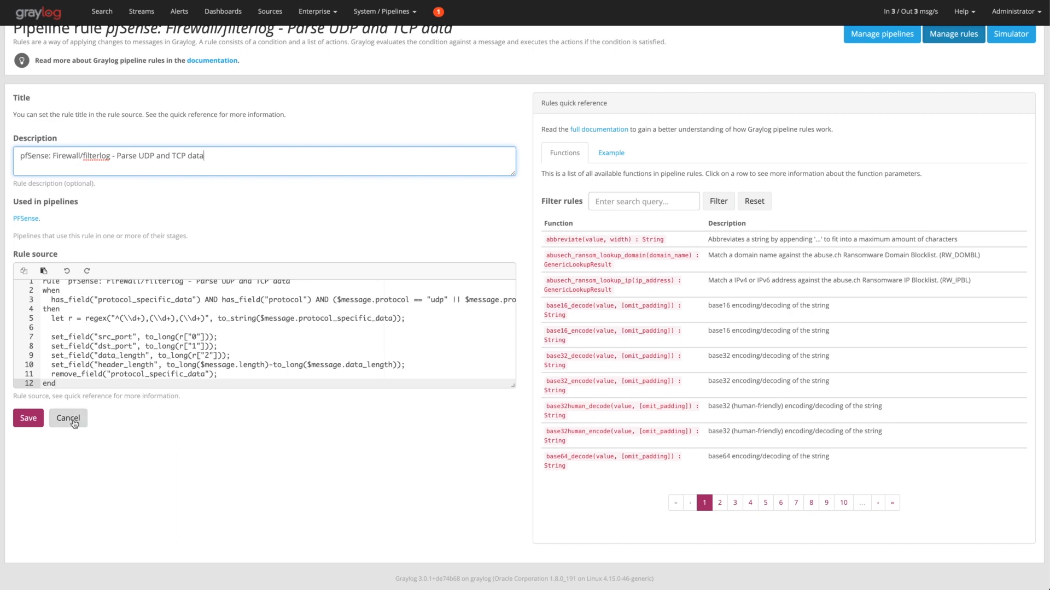
click(68, 418)
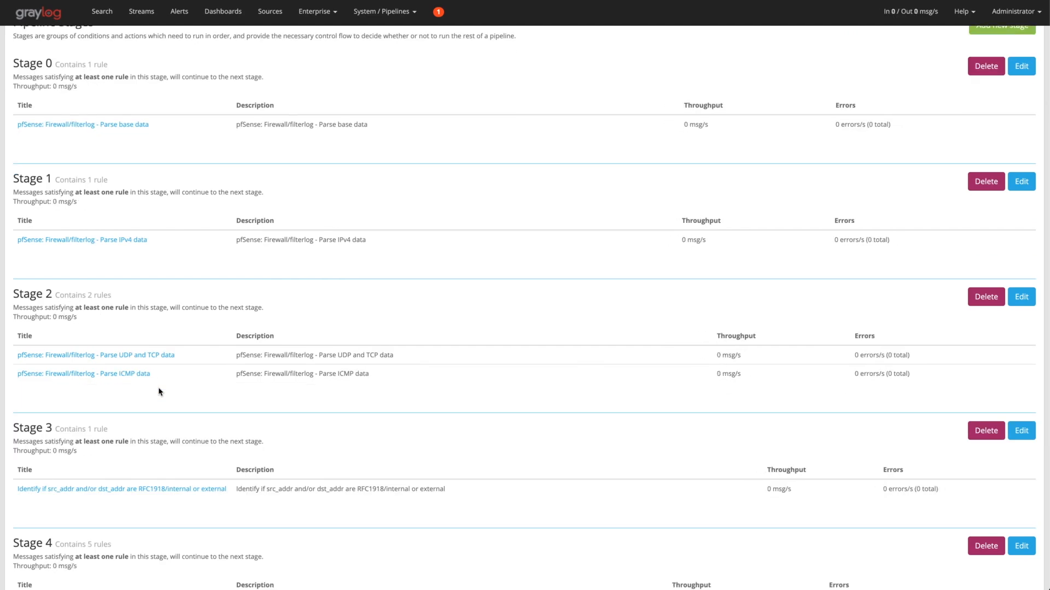
scroll(down, 3)
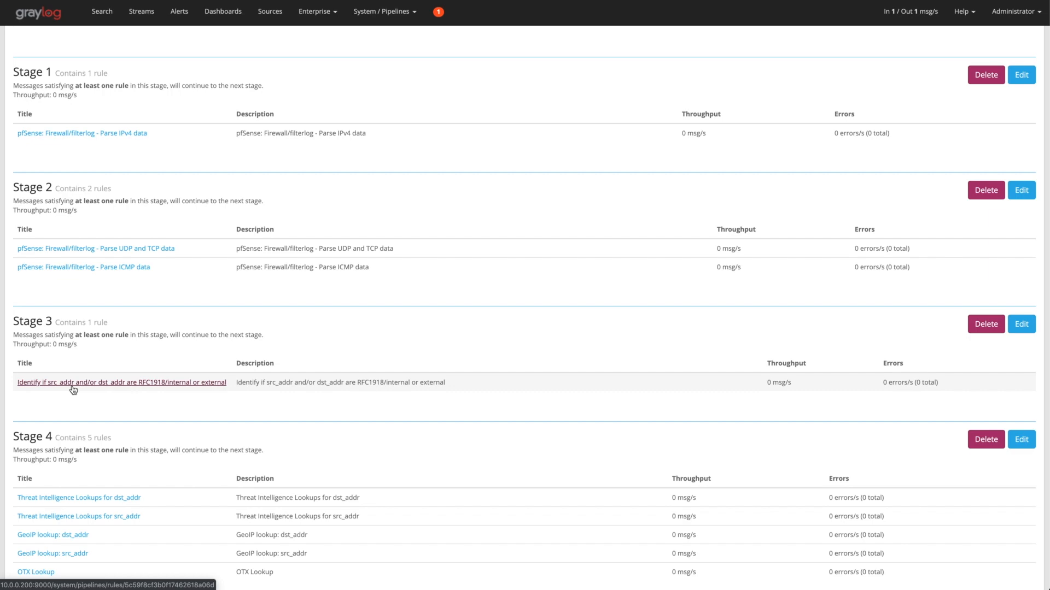
click(121, 383)
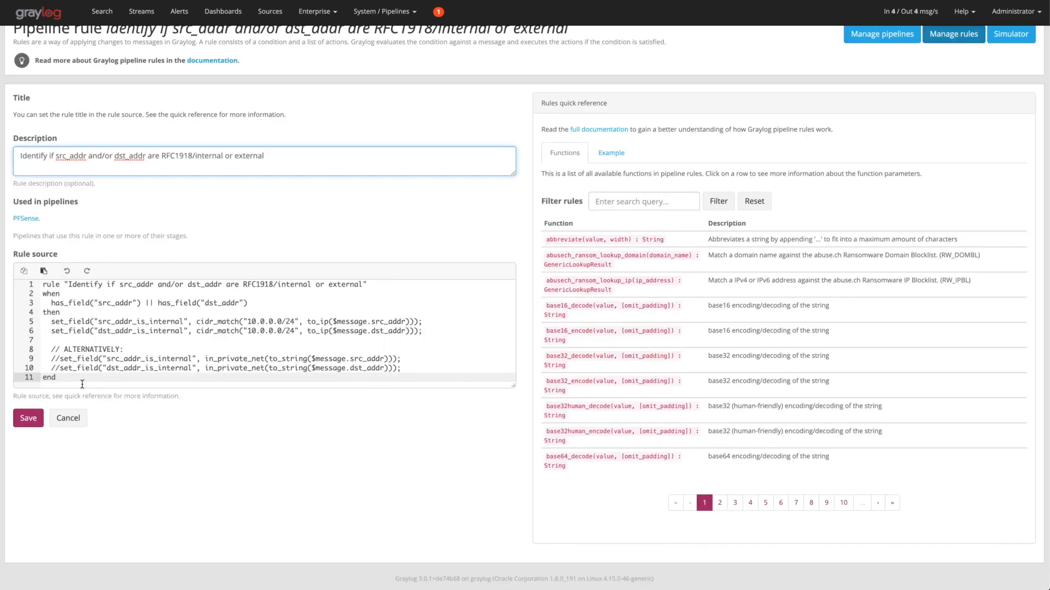
click(267, 322)
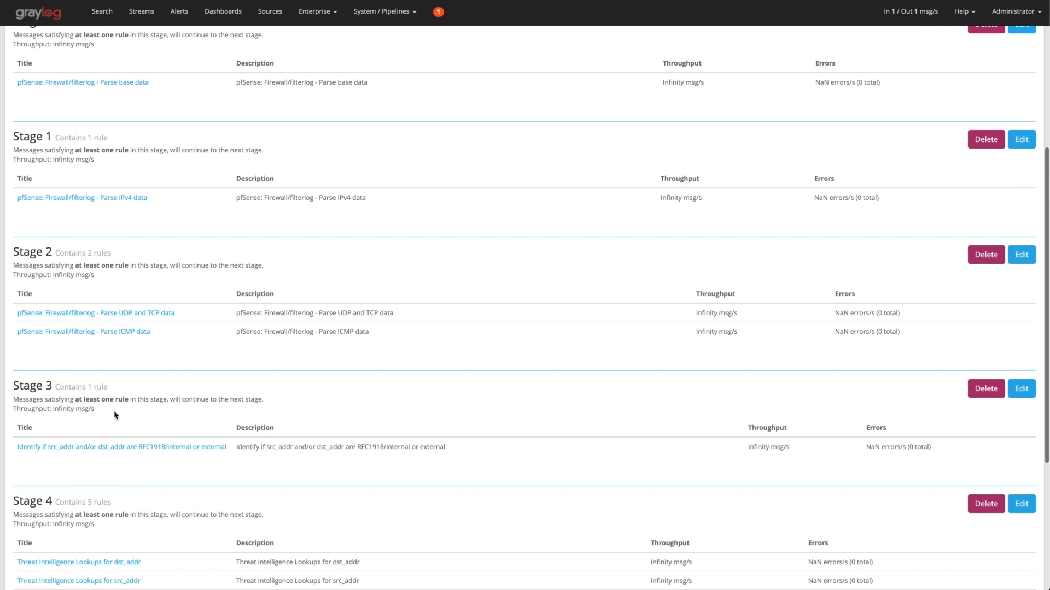
- View the source of the 'GeoIP lookup: src_addr' rule from Stage 4
scroll(down, 3)
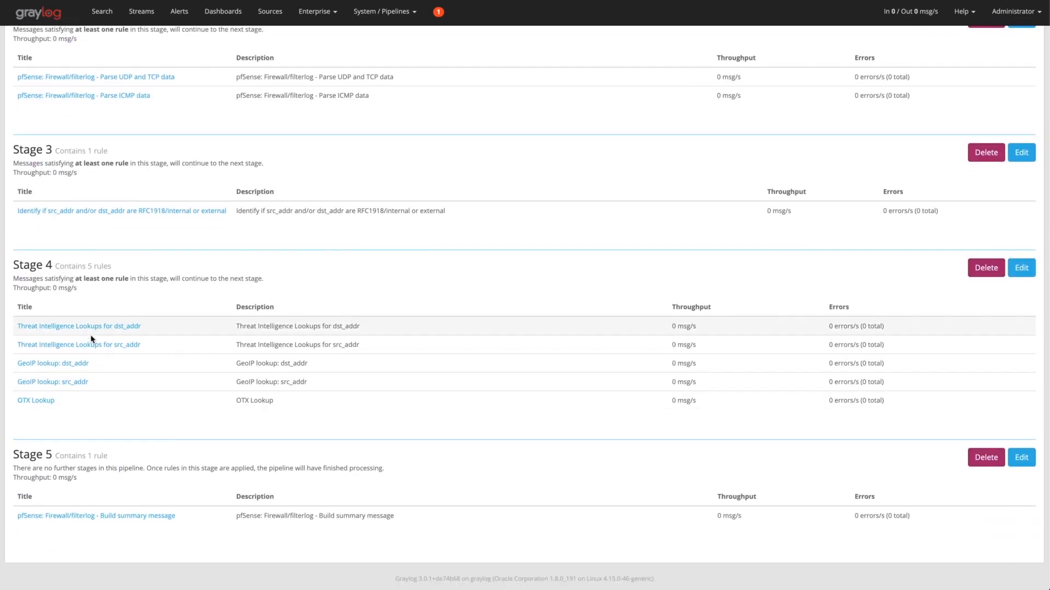
mouse_move(78, 326)
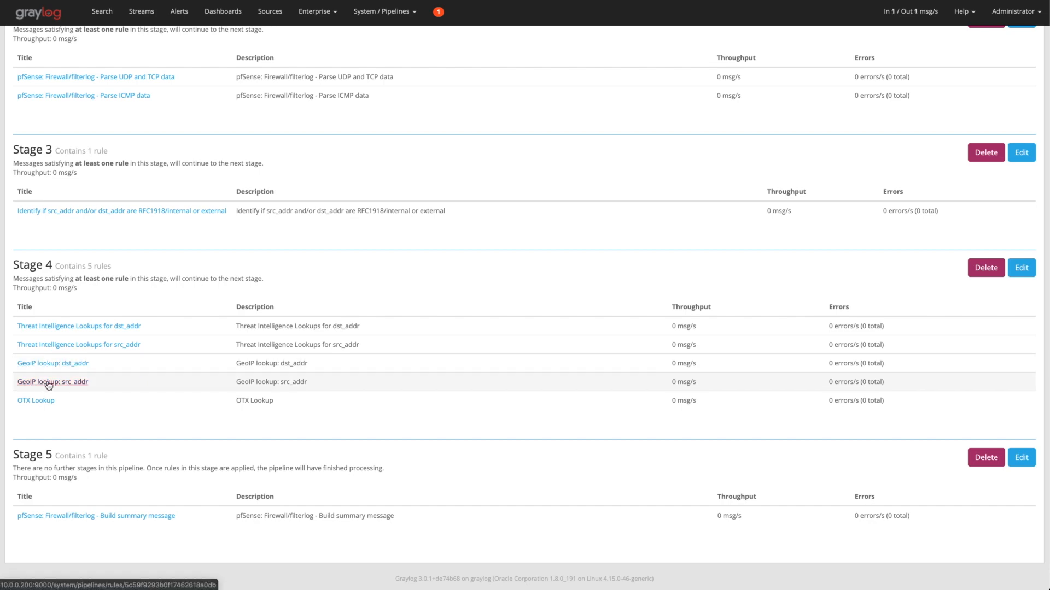
click(52, 382)
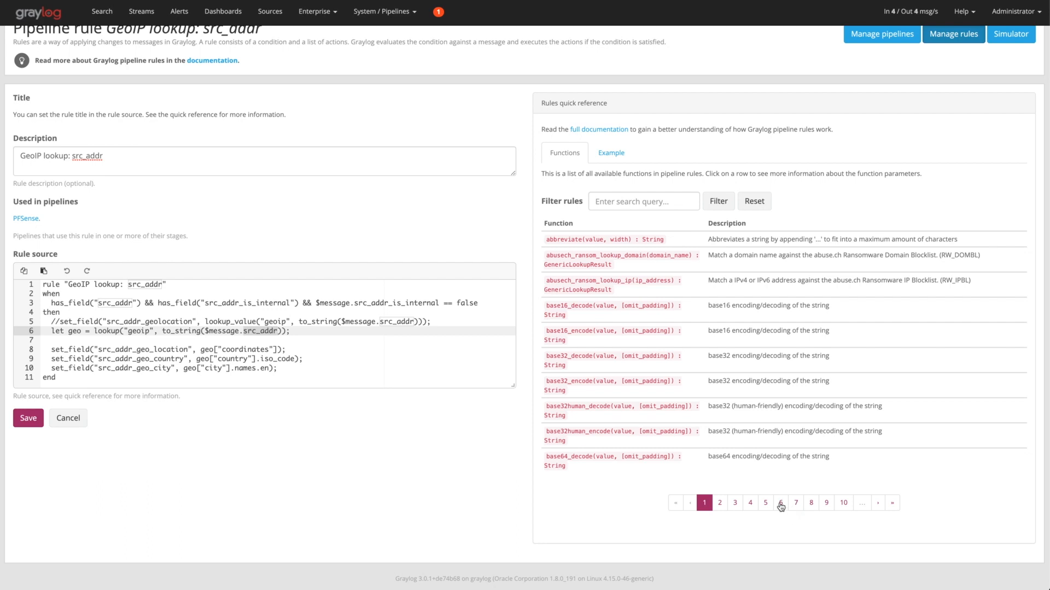
- Show page 6 of the Rules quick reference listing lookup and lookup_value functions
click(780, 503)
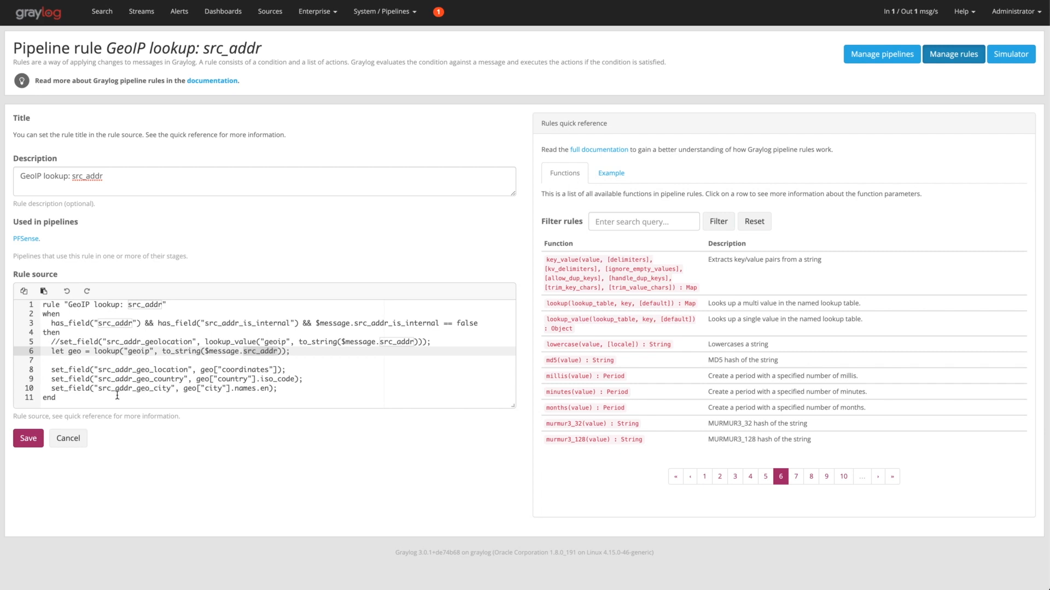
mouse_move(127, 362)
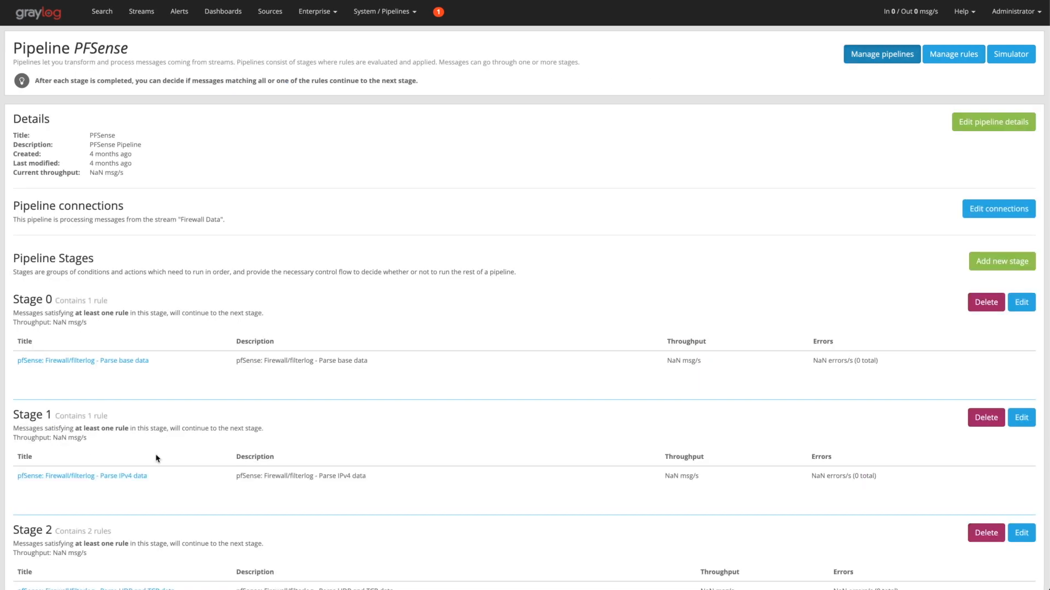
- Open the OTX Lookup rule listed under Stage 4 of the pipeline
scroll(down, 3)
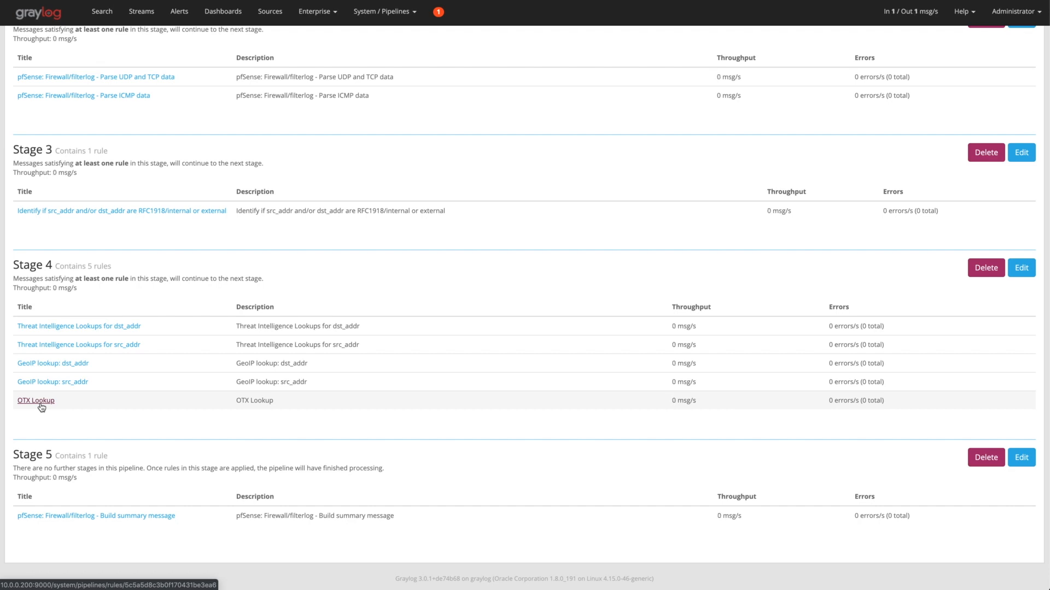
click(35, 400)
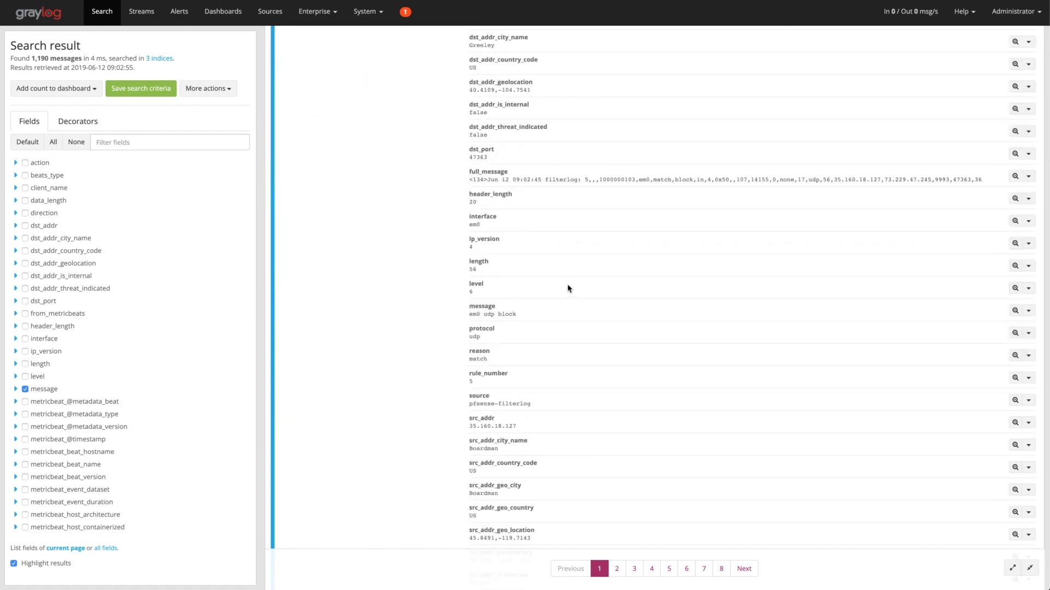
mouse_move(509, 429)
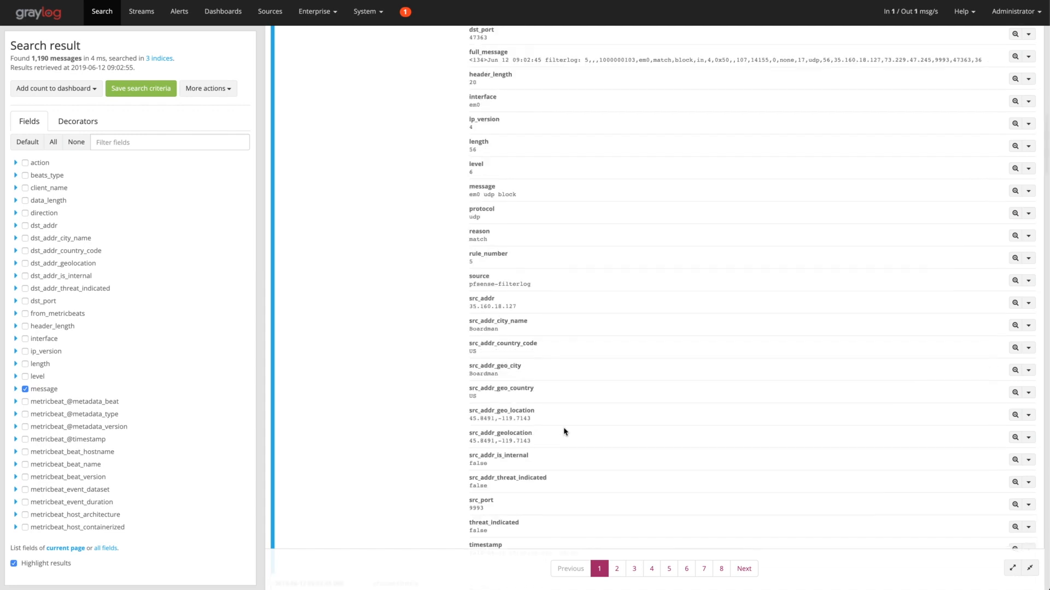
- Scroll through the expanded pfsense-filterlog message to its internal and threat-indicated flags
scroll(down, 3)
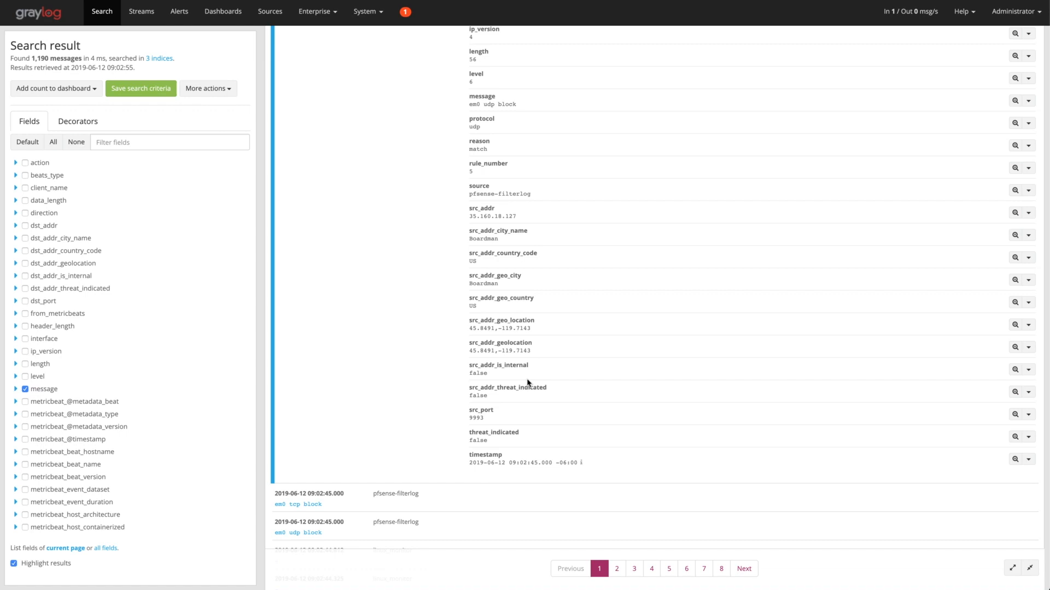
mouse_move(570, 449)
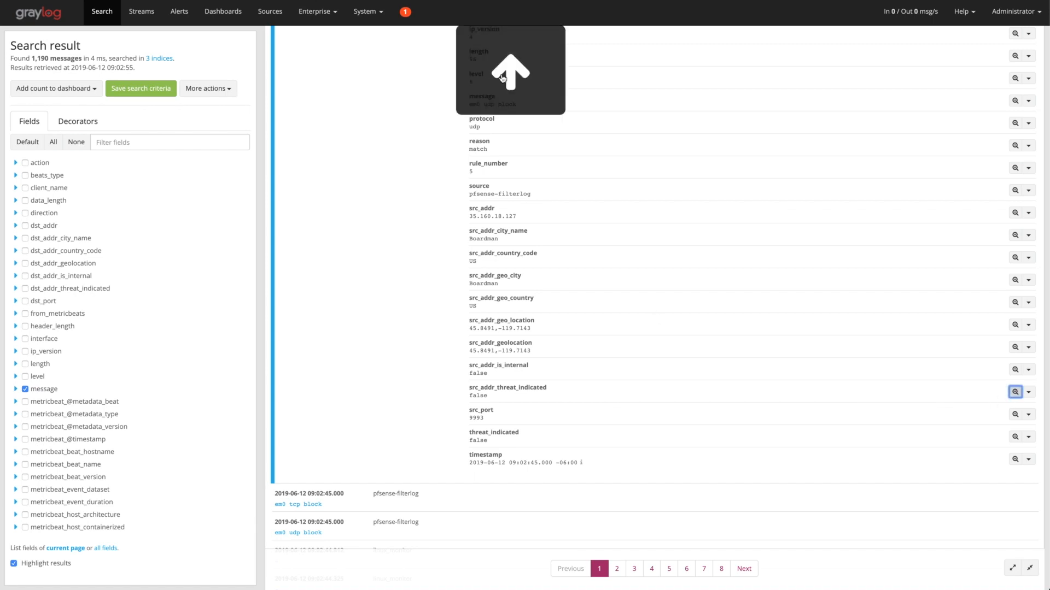
- Search for src_addr_threat_indicated:true instead of false, returning one firewall message
click(1015, 391)
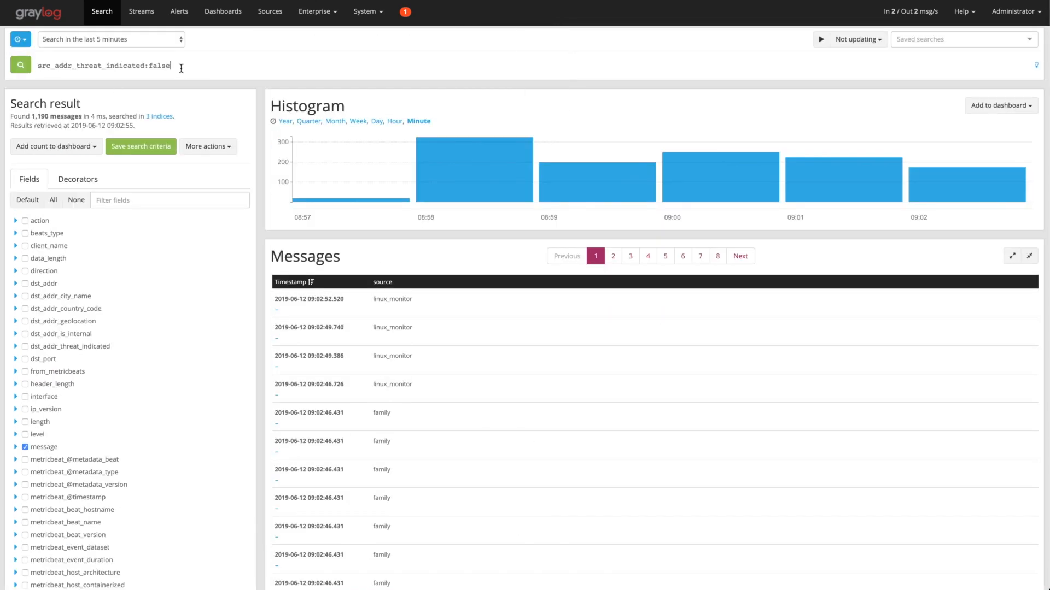
key(Backspace)
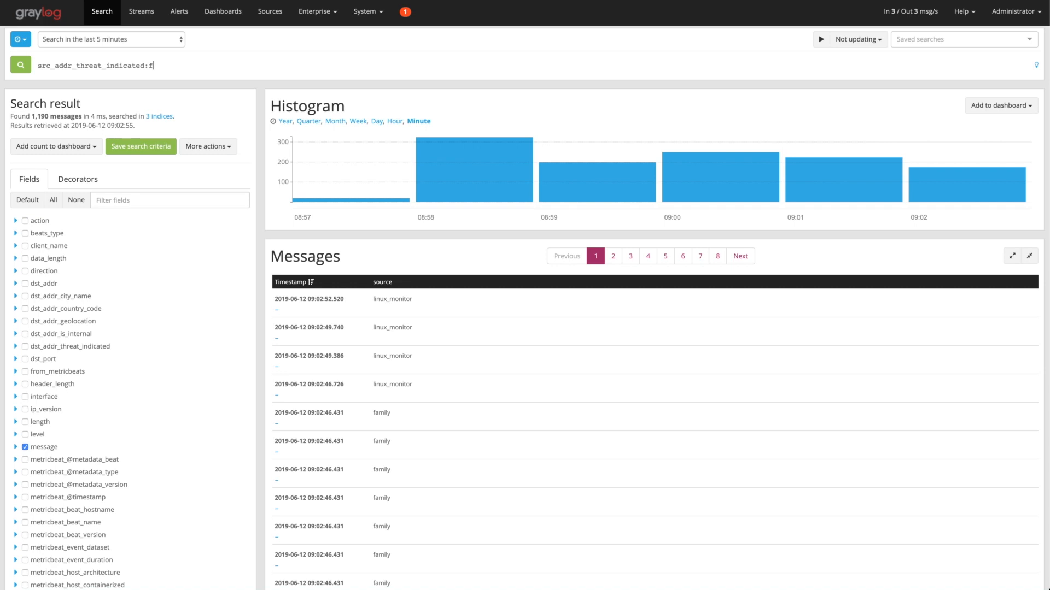
text(rue)
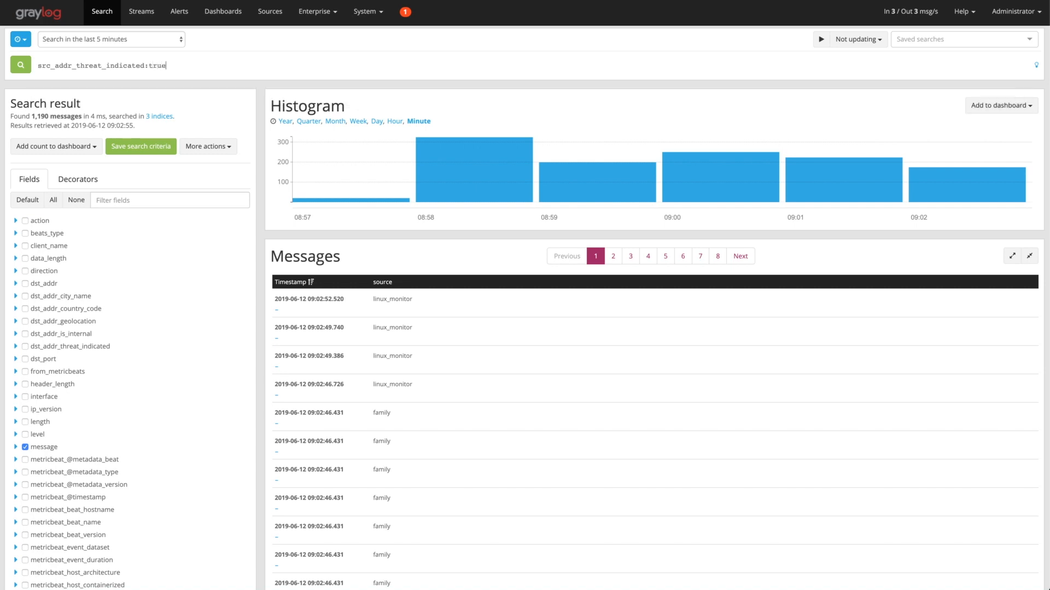
click(20, 65)
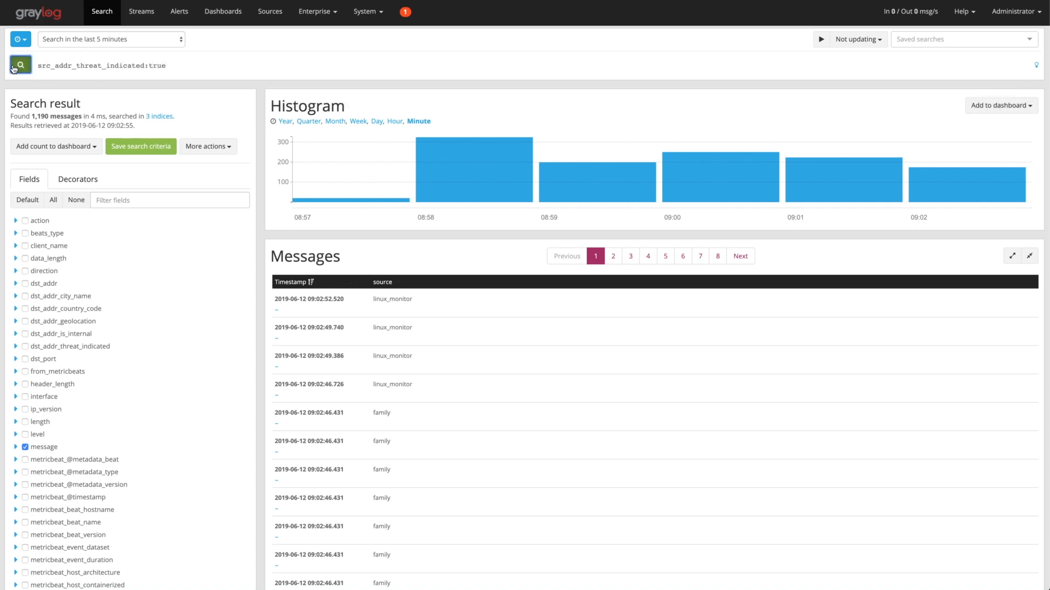
- Expand the flagged message to show its threat IDs, threat names and Spamhaus indication
click(20, 64)
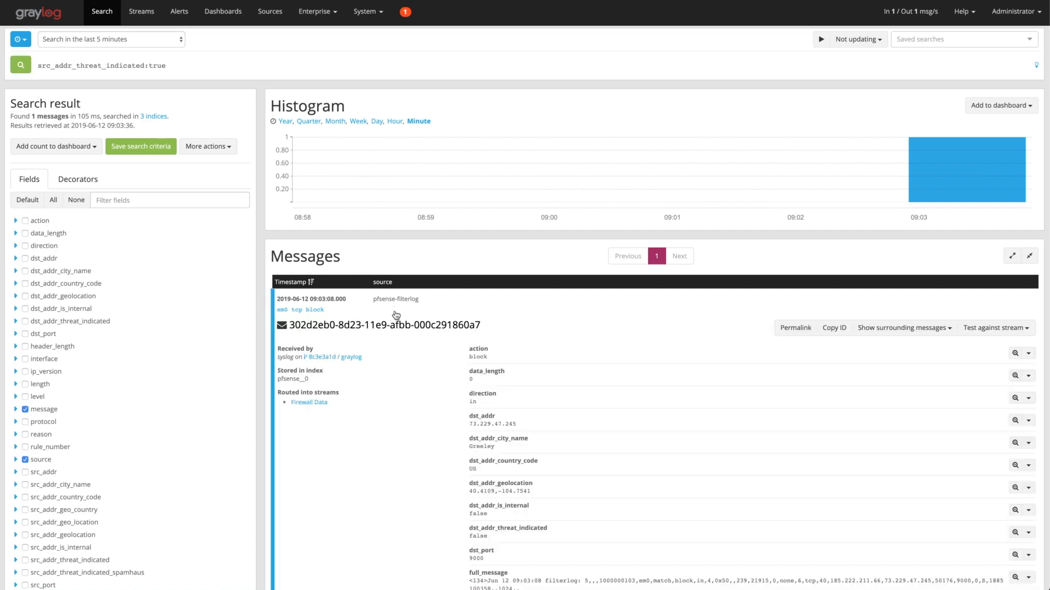
scroll(down, 3)
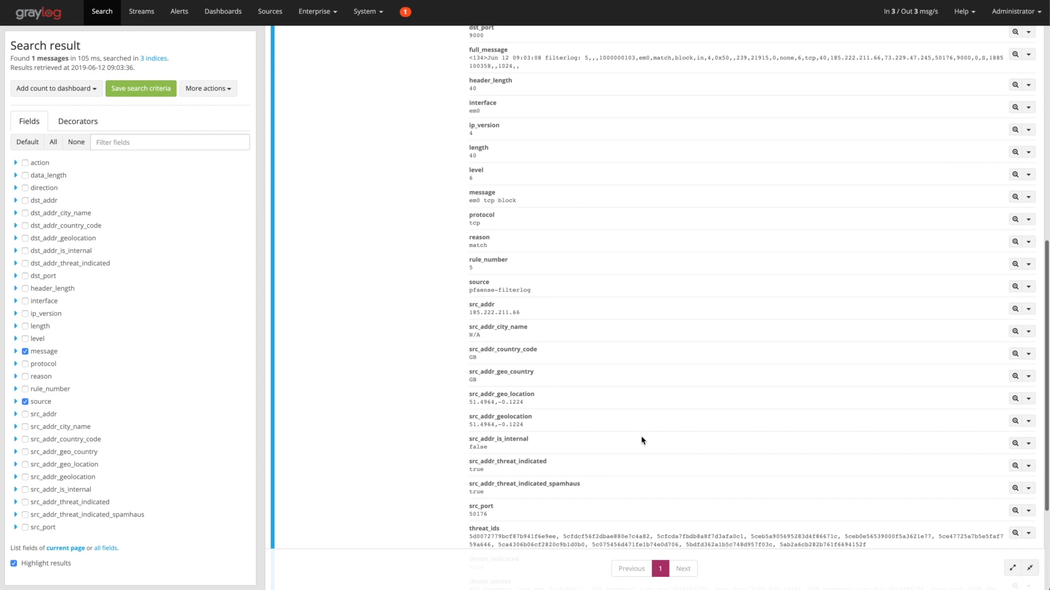
scroll(down, 3)
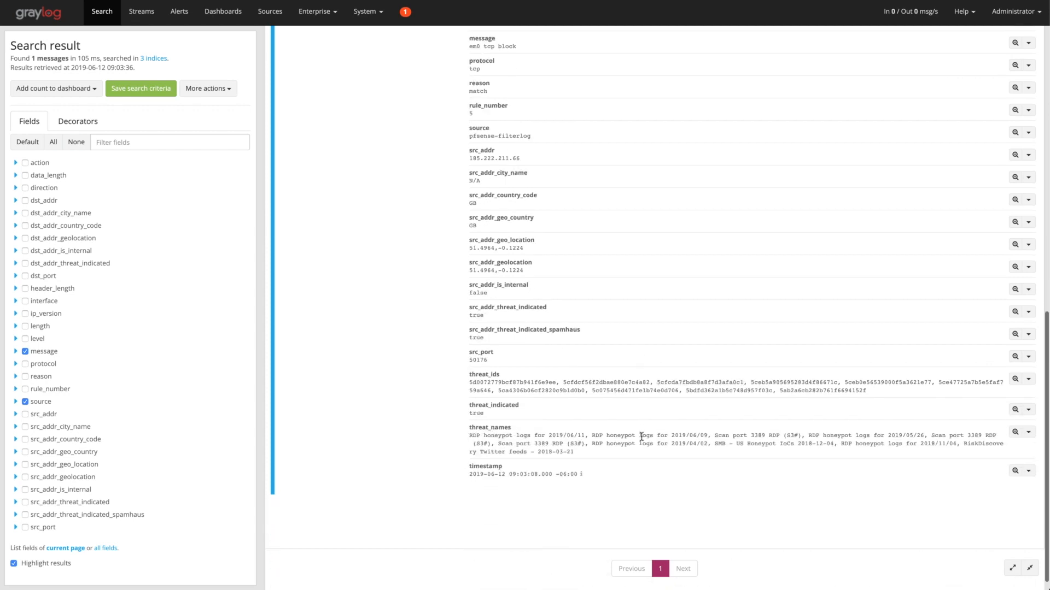
mouse_move(497, 439)
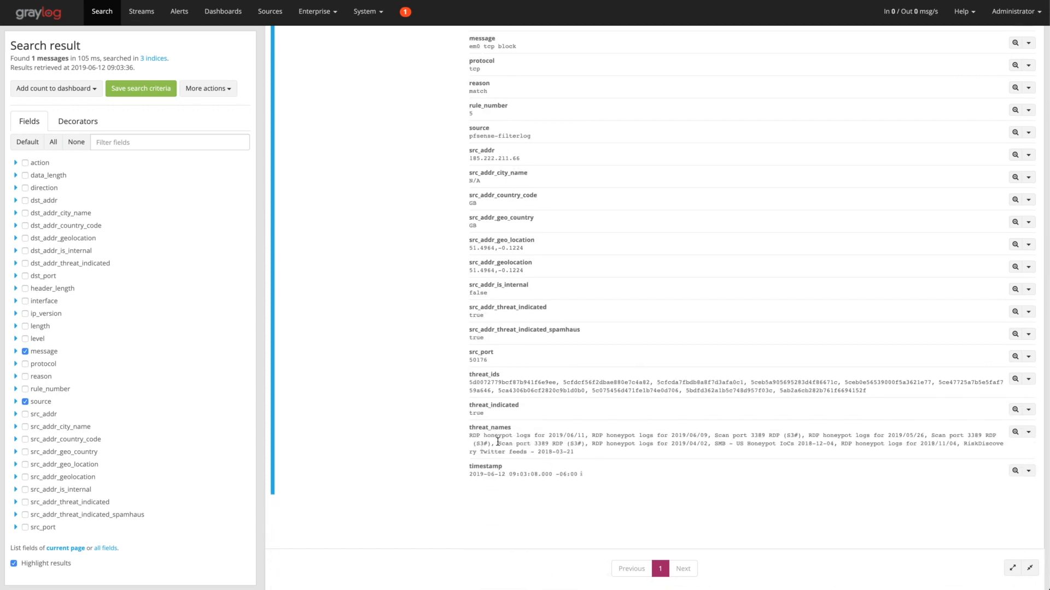